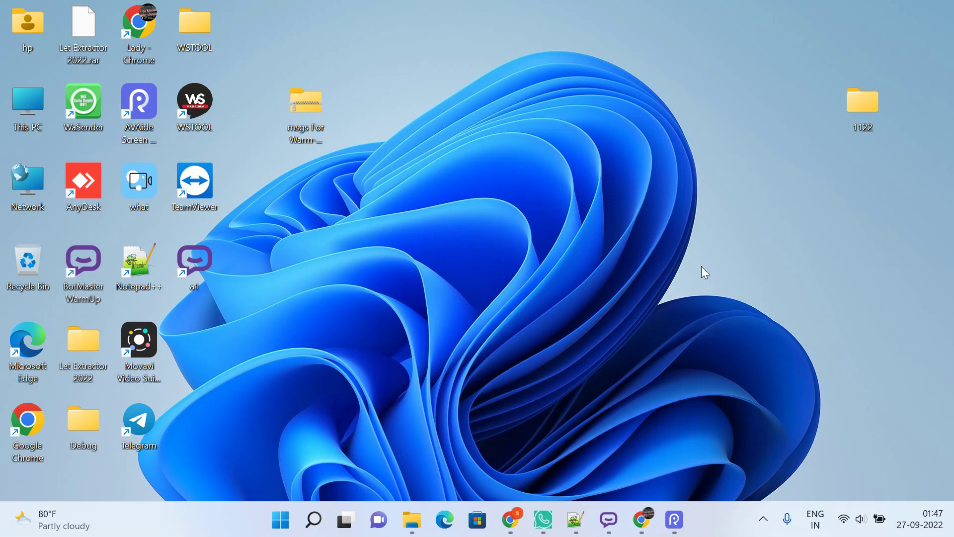
{"action": "mouse_move", "coordinate": [559, 153]}
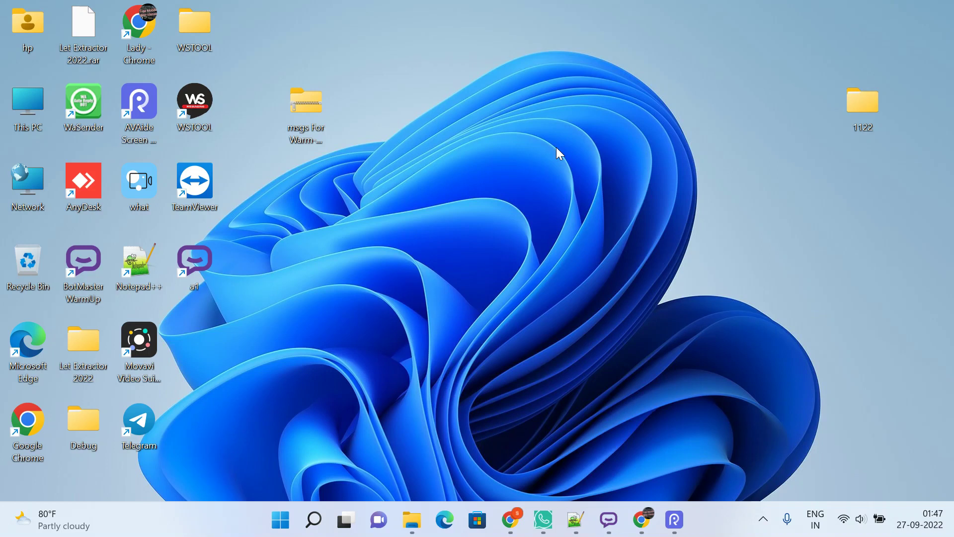
{"action": "mouse_move", "coordinate": [667, 359]}
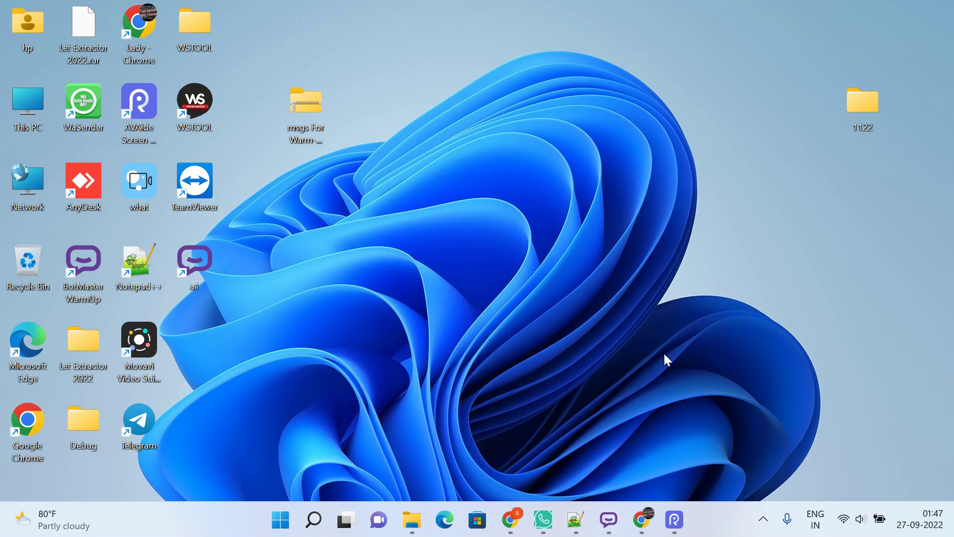
{"action": "mouse_move", "coordinate": [412, 519]}
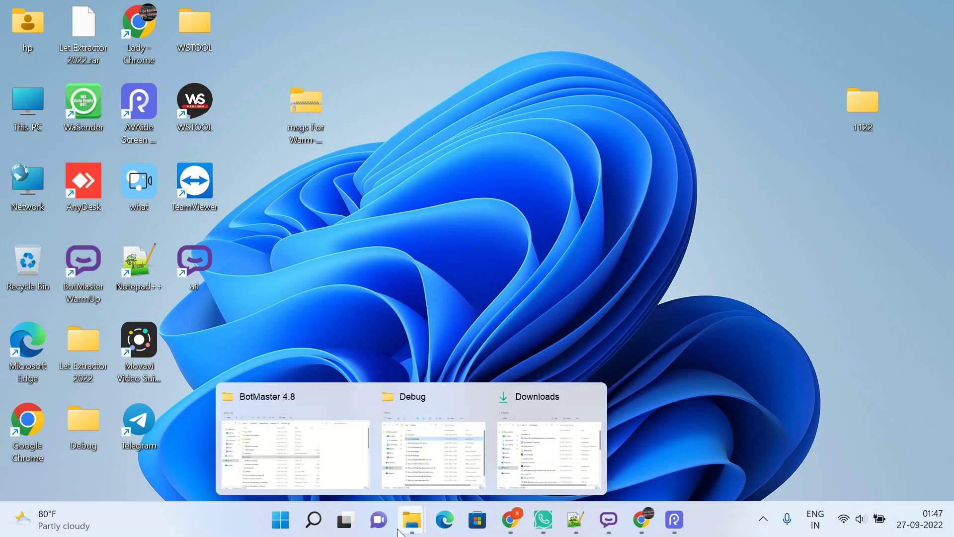
Launch AccountEngager.exe from the Debug folder to show its empty log list.
{"action": "left_click", "coordinate": [433, 450]}
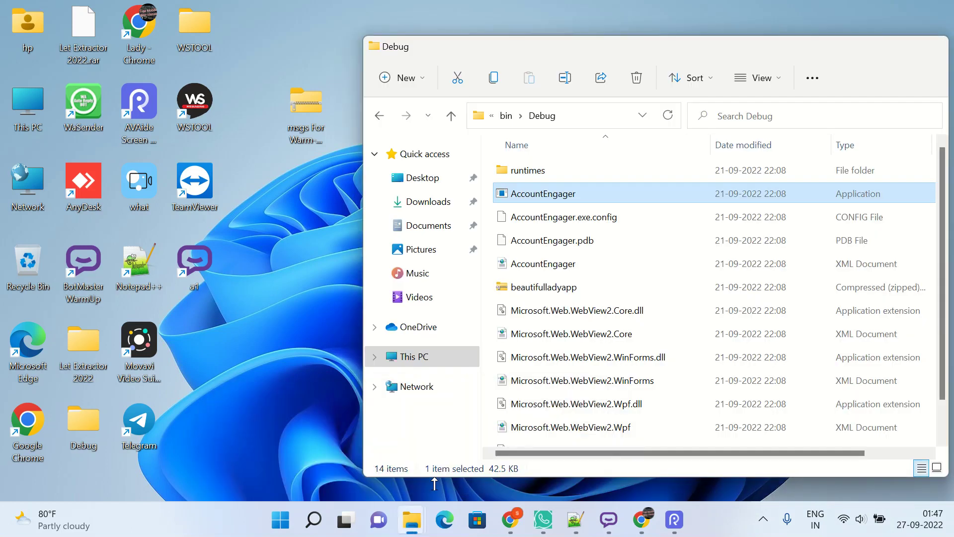
{"action": "double_click", "coordinate": [543, 194]}
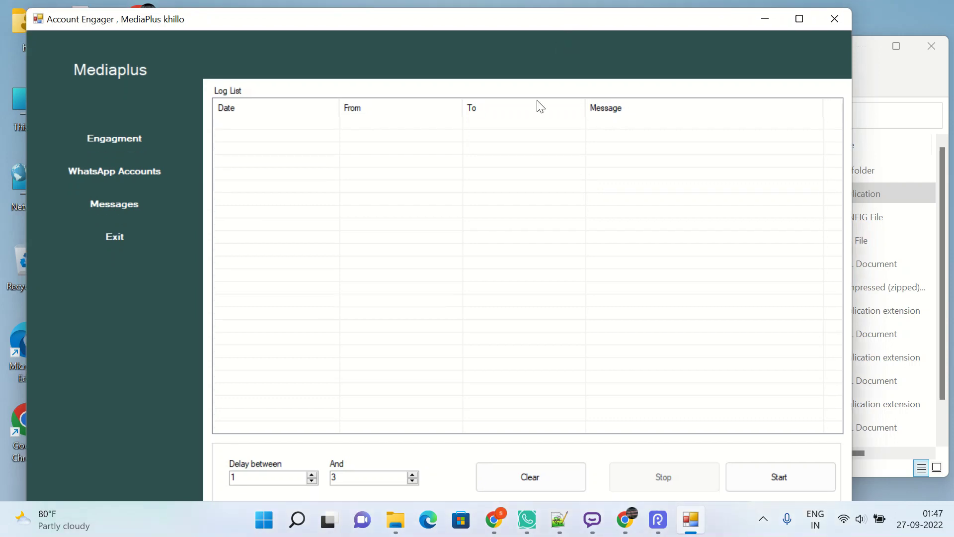
{"action": "mouse_move", "coordinate": [521, 133]}
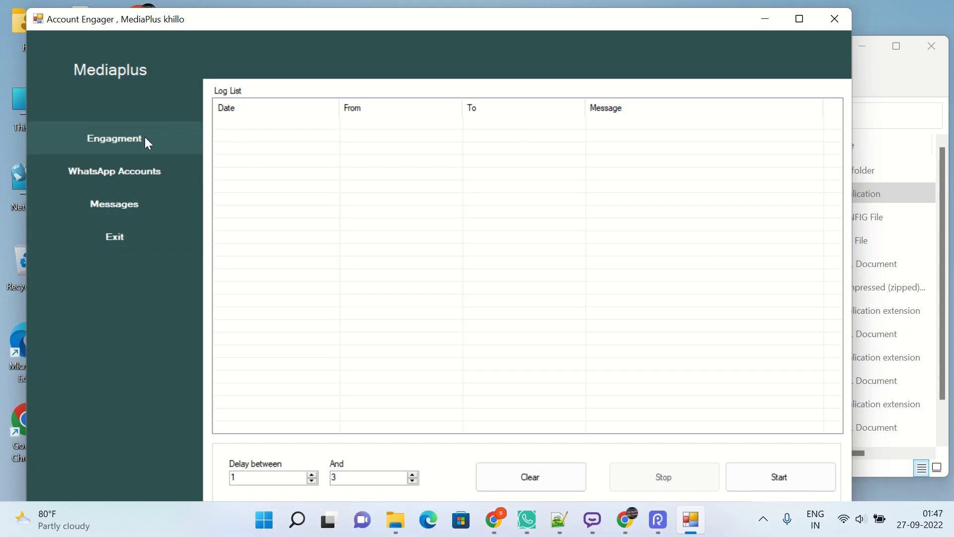
Add a WhatsApp account named a1 and let its WhatsApp Web chats load.
{"action": "left_click", "coordinate": [113, 171]}
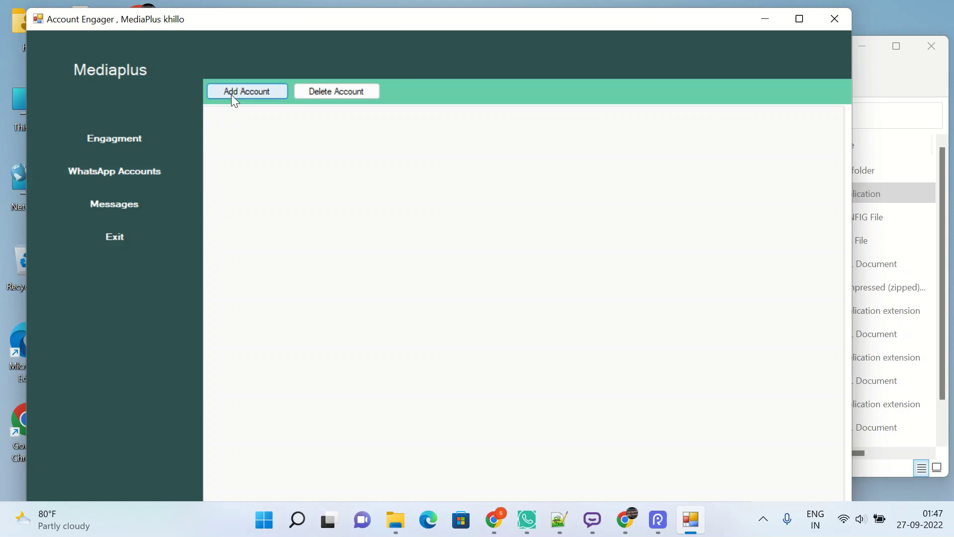
{"action": "left_click", "coordinate": [246, 91]}
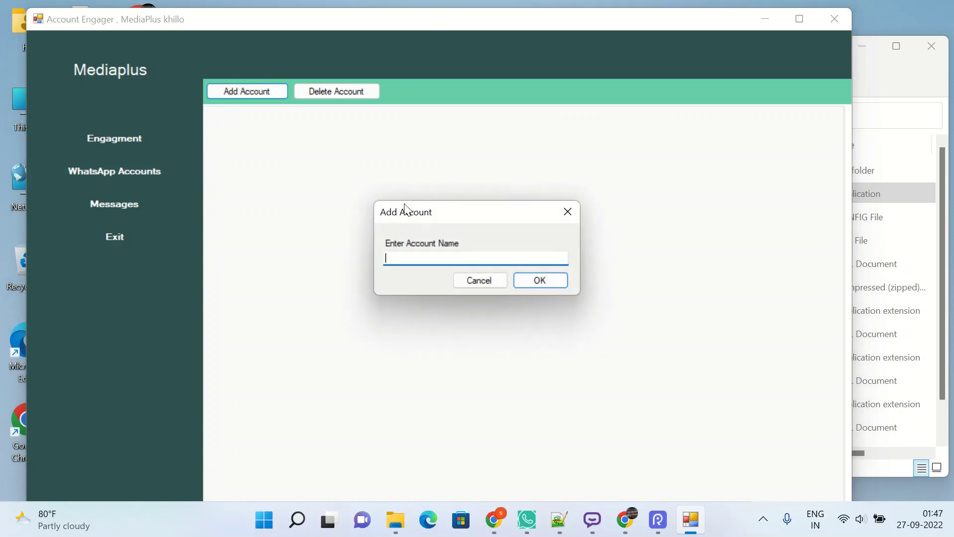
{"action": "type", "text": "a1"}
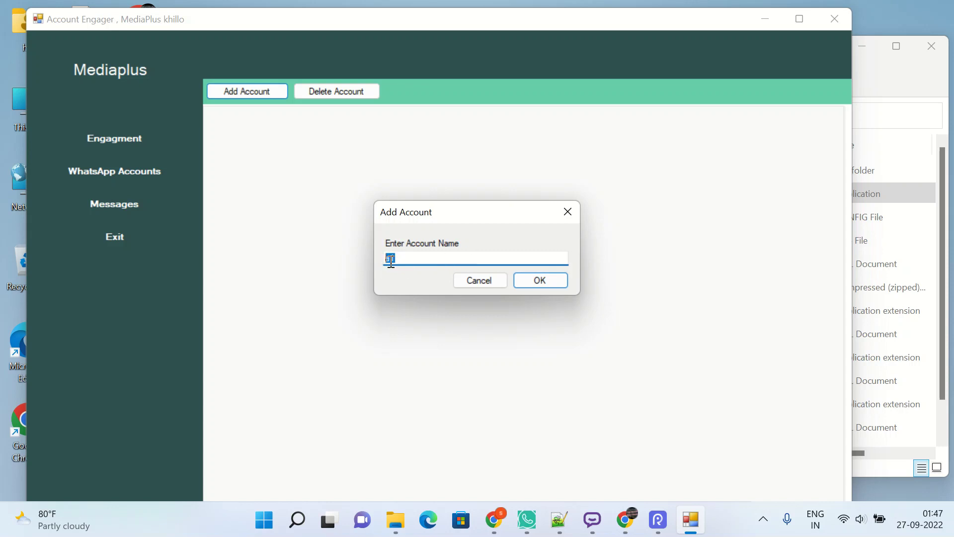
{"action": "left_click", "coordinate": [538, 280]}
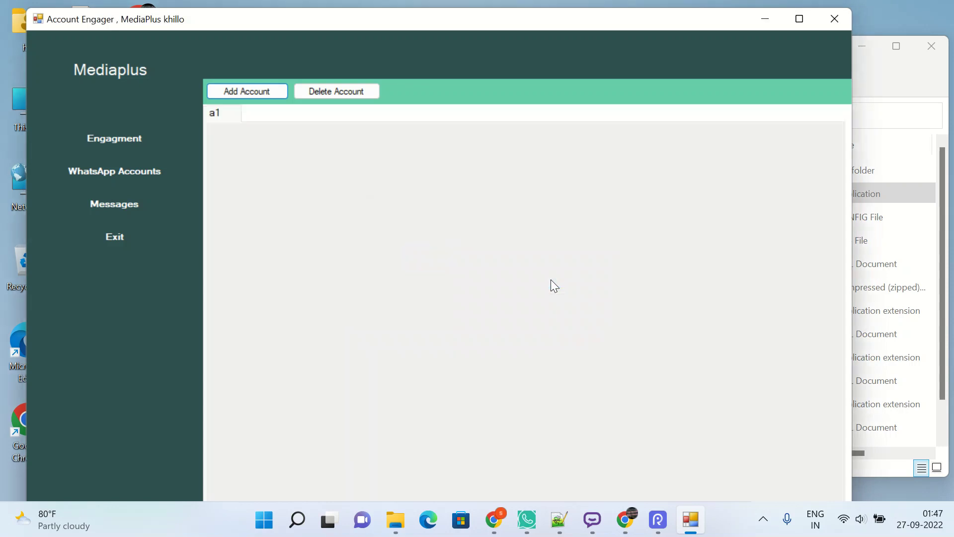
{"action": "left_click", "coordinate": [213, 112]}
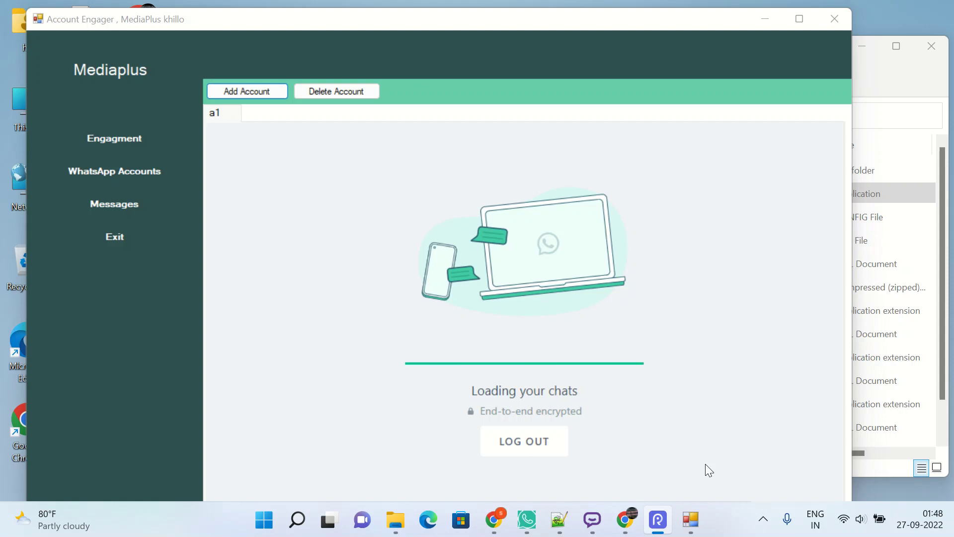
{"action": "mouse_move", "coordinate": [481, 286]}
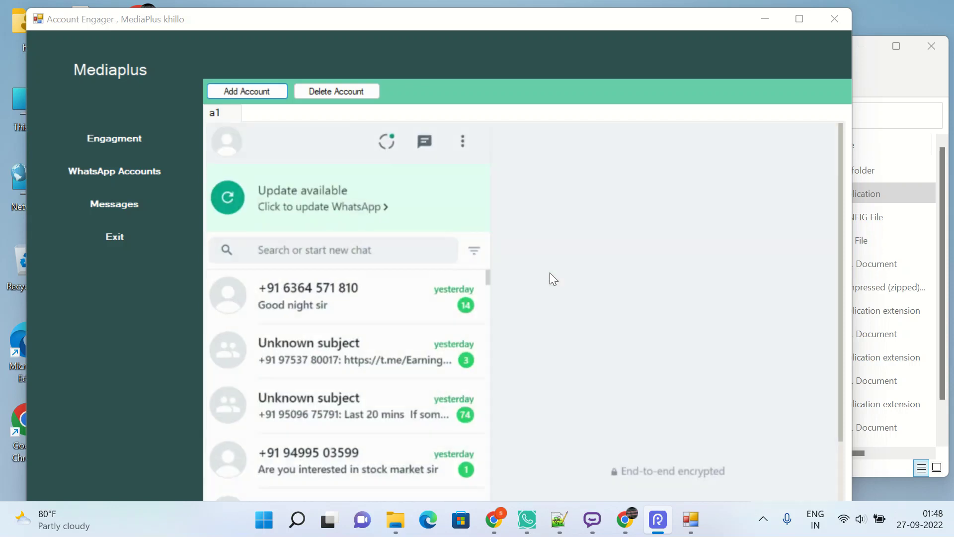
Add a second WhatsApp account named a2 beside a1 and link it in WhatsApp Web.
{"action": "left_click", "coordinate": [246, 92]}
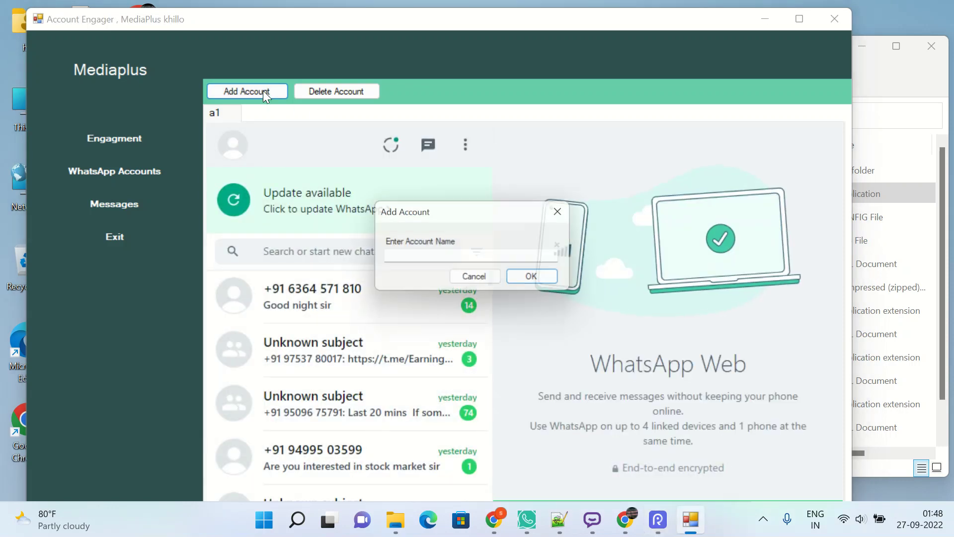
{"action": "left_click", "coordinate": [475, 258]}
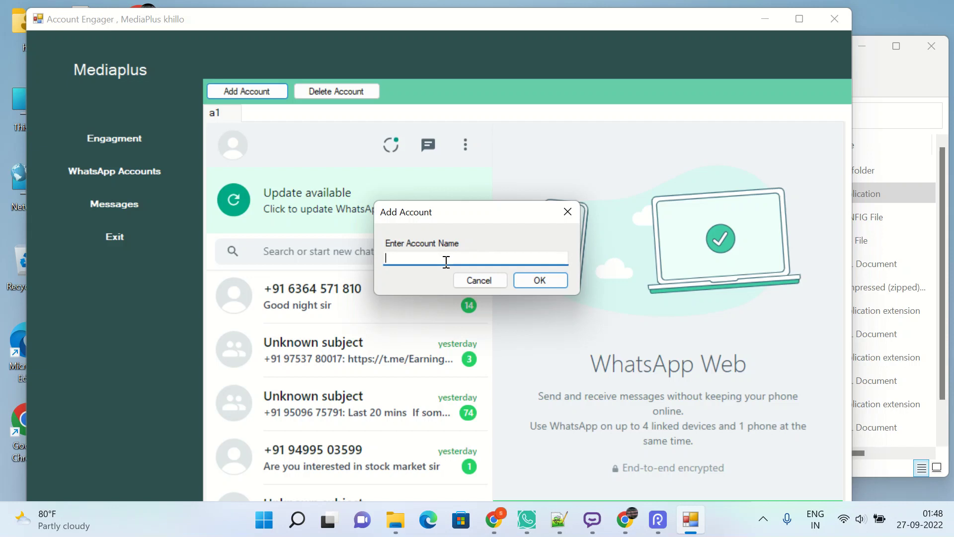
{"action": "type", "text": "a2"}
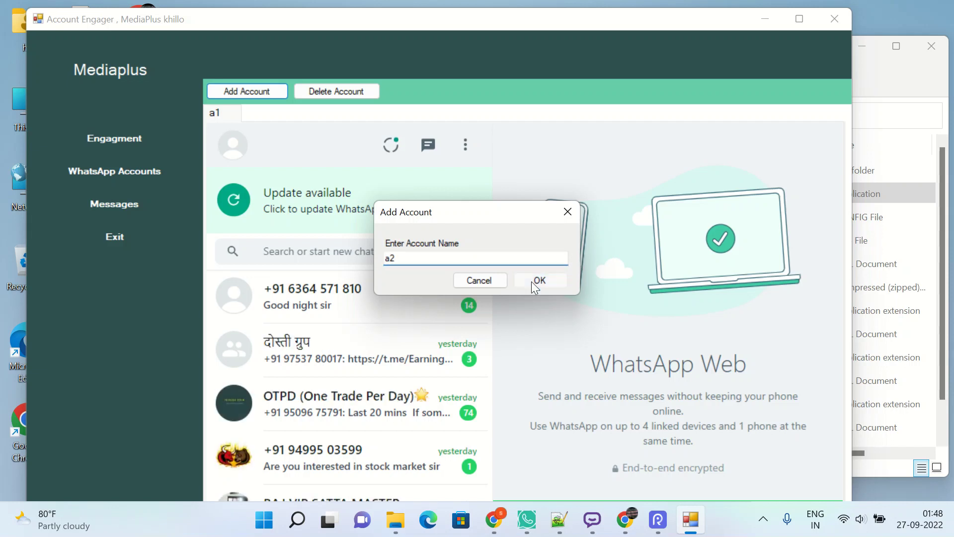
{"action": "left_click", "coordinate": [538, 280]}
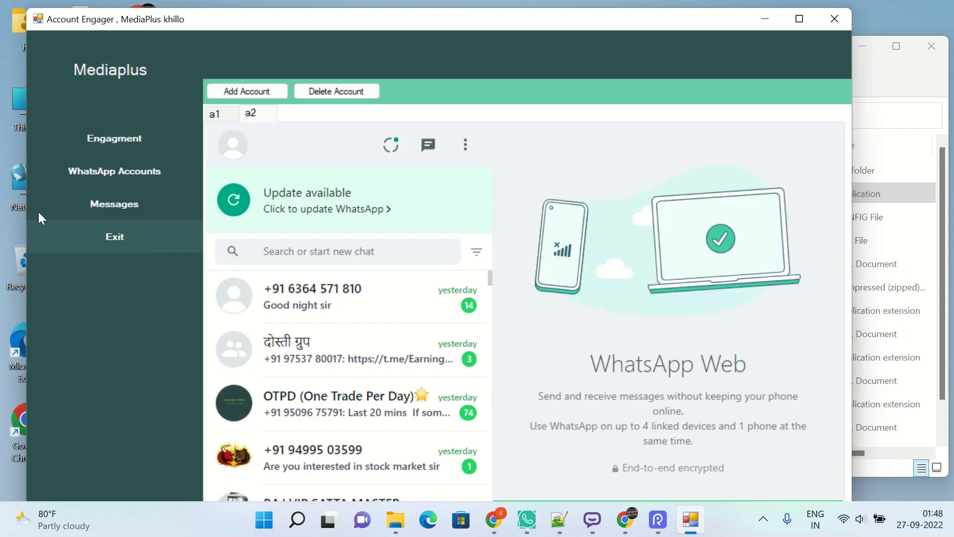
{"action": "mouse_move", "coordinate": [268, 161]}
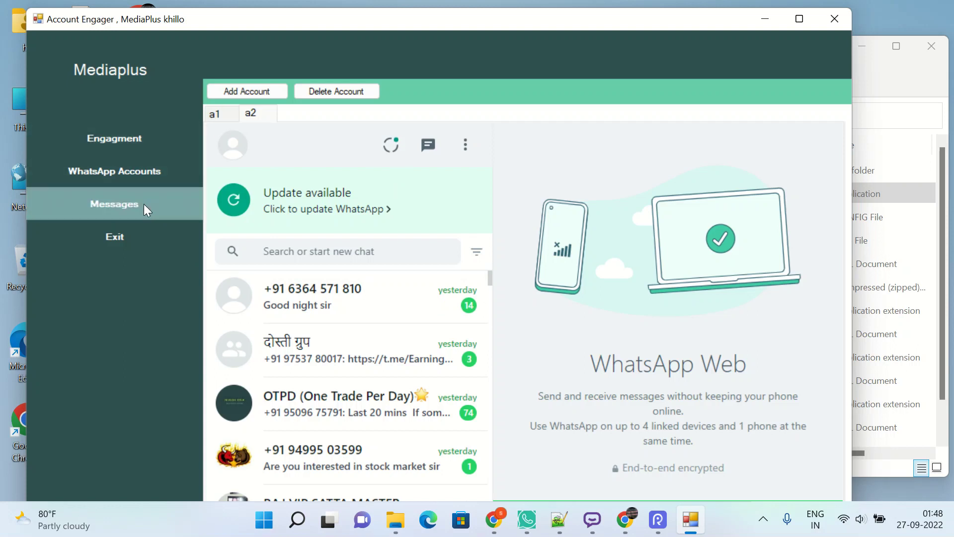
Extract the 'msgs For Warm-Up Tool' zip to the desktop and select its text file.
{"action": "left_click", "coordinate": [114, 203]}
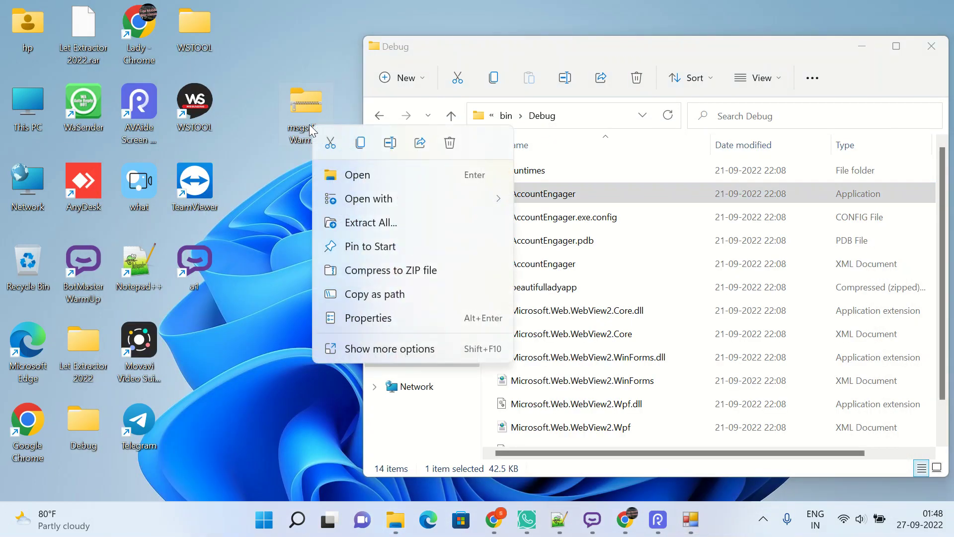
{"action": "left_click", "coordinate": [369, 222]}
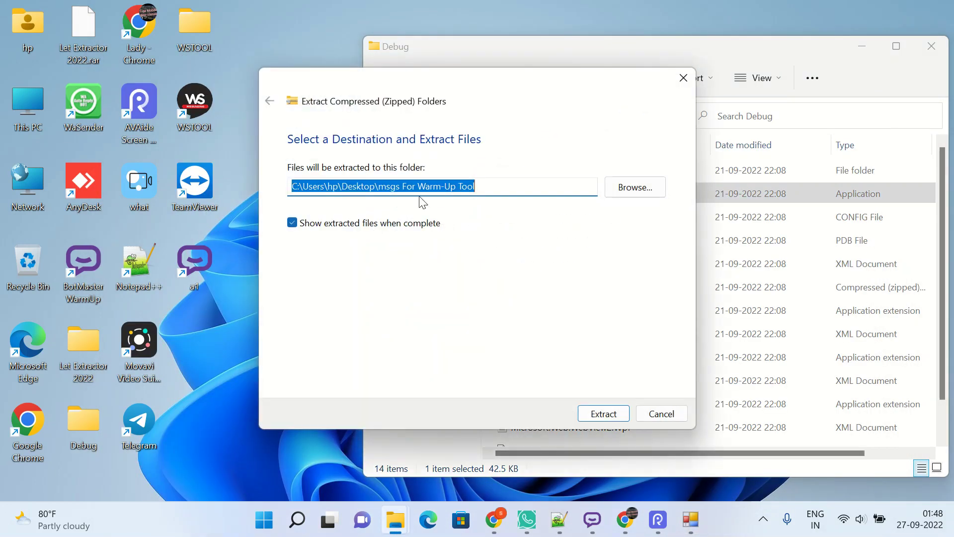
{"action": "left_click", "coordinate": [602, 413]}
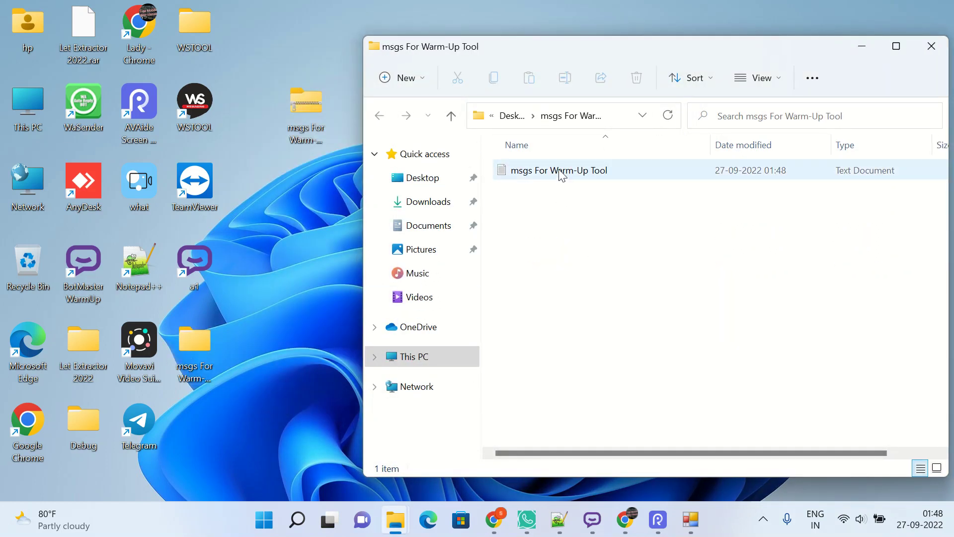
{"action": "left_click", "coordinate": [558, 170]}
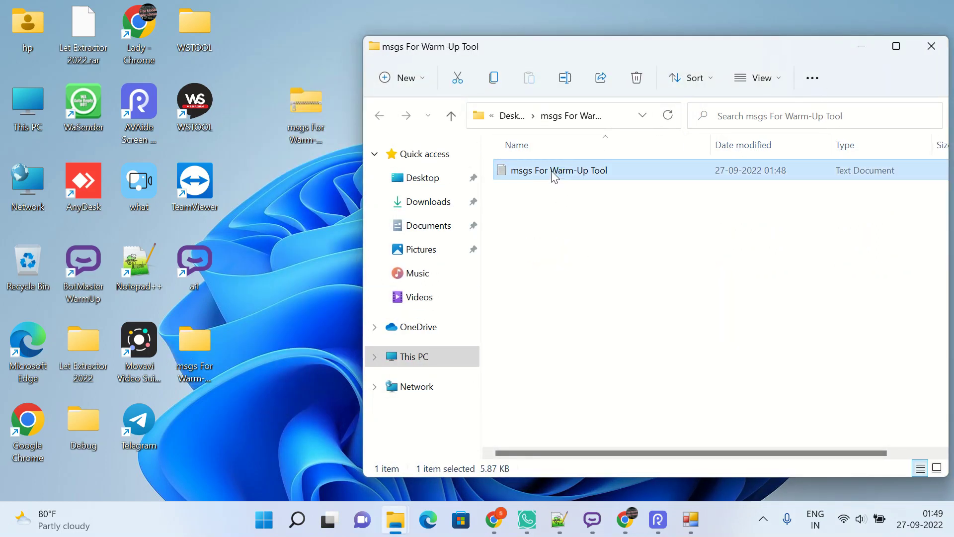
{"action": "double_click", "coordinate": [557, 170]}
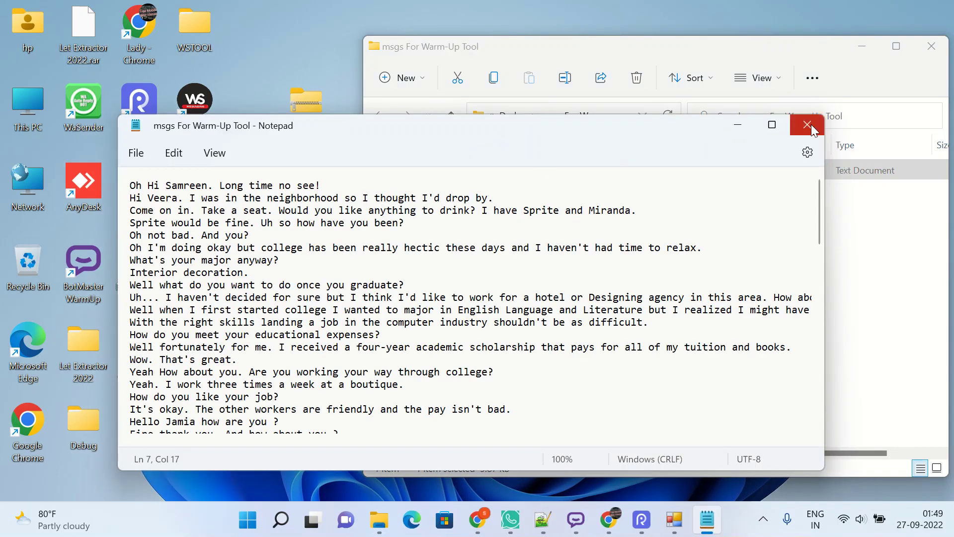
{"action": "left_click", "coordinate": [808, 125]}
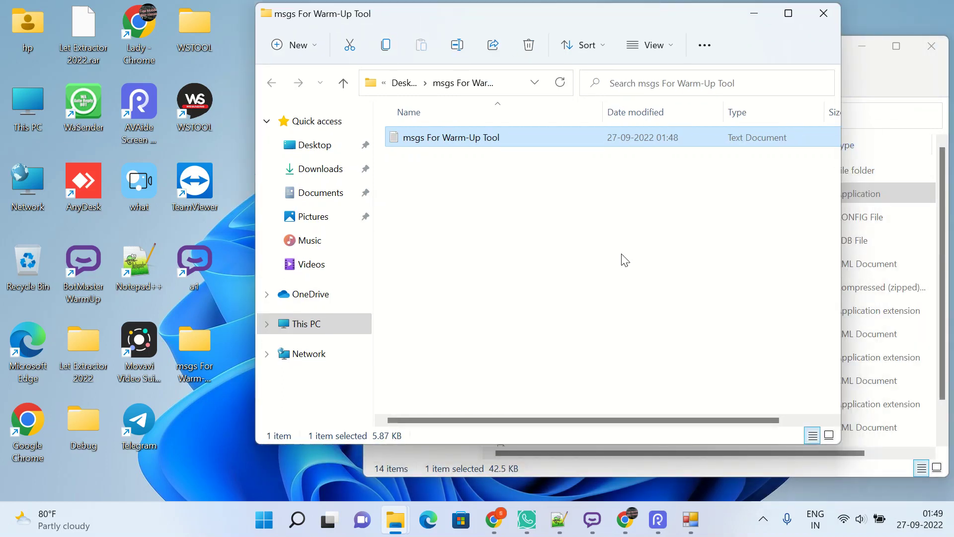
{"action": "mouse_move", "coordinate": [624, 520]}
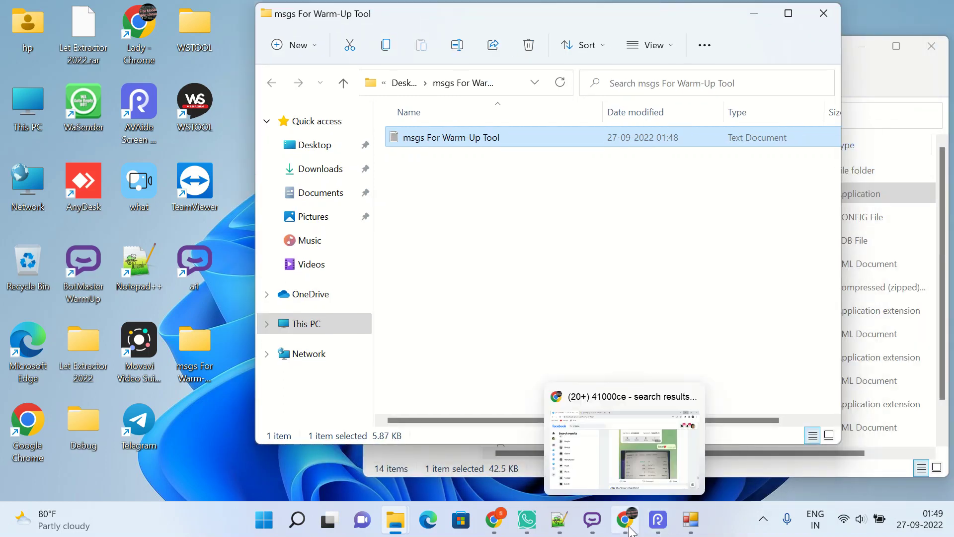
{"action": "mouse_move", "coordinate": [557, 520]}
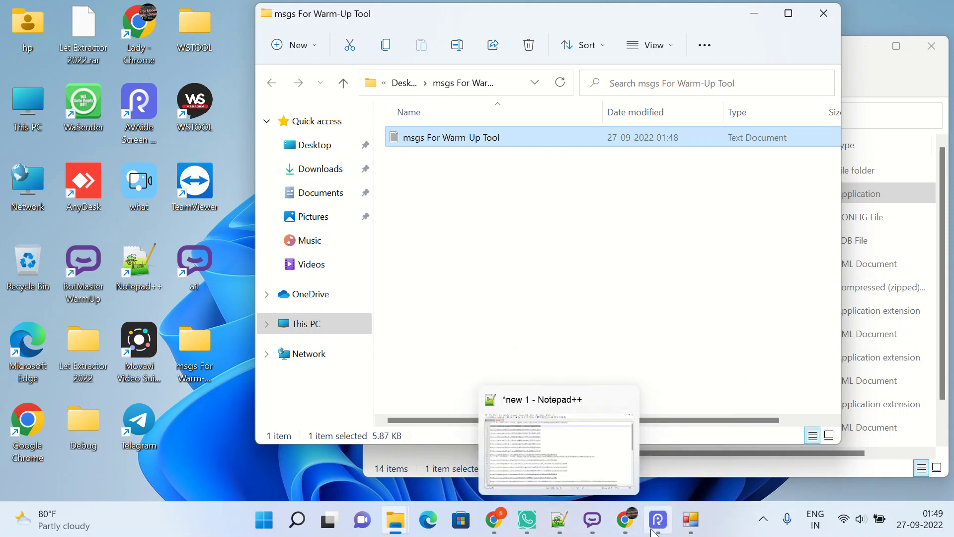
{"action": "mouse_move", "coordinate": [691, 520]}
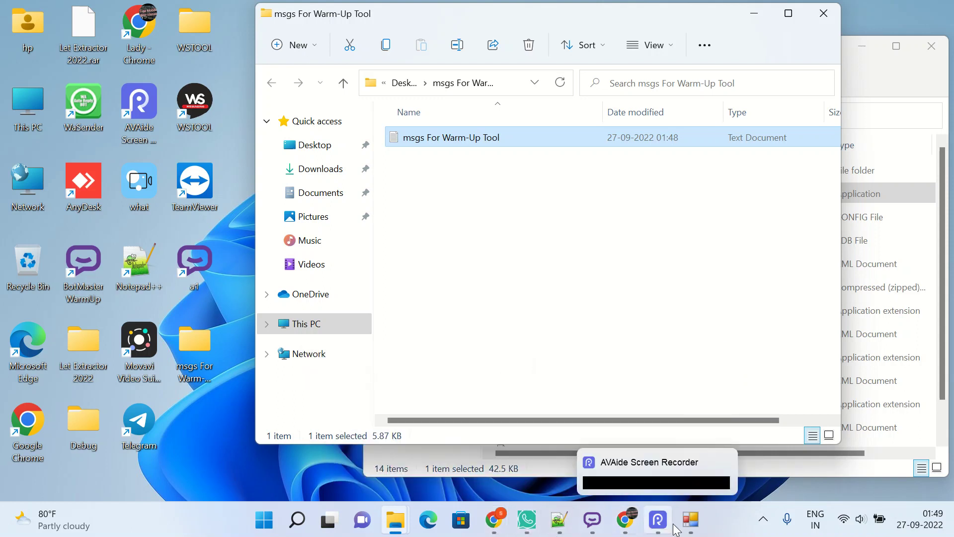
Import the warm-up messages text file from Desktop > msgs For Warm-Up Tool into the Messages list.
{"action": "left_click", "coordinate": [690, 520]}
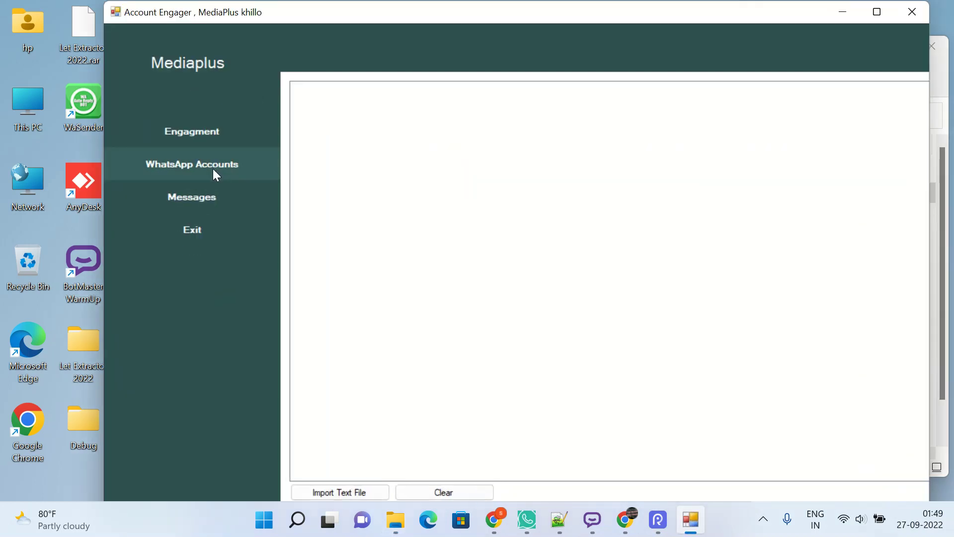
{"action": "mouse_move", "coordinate": [355, 504]}
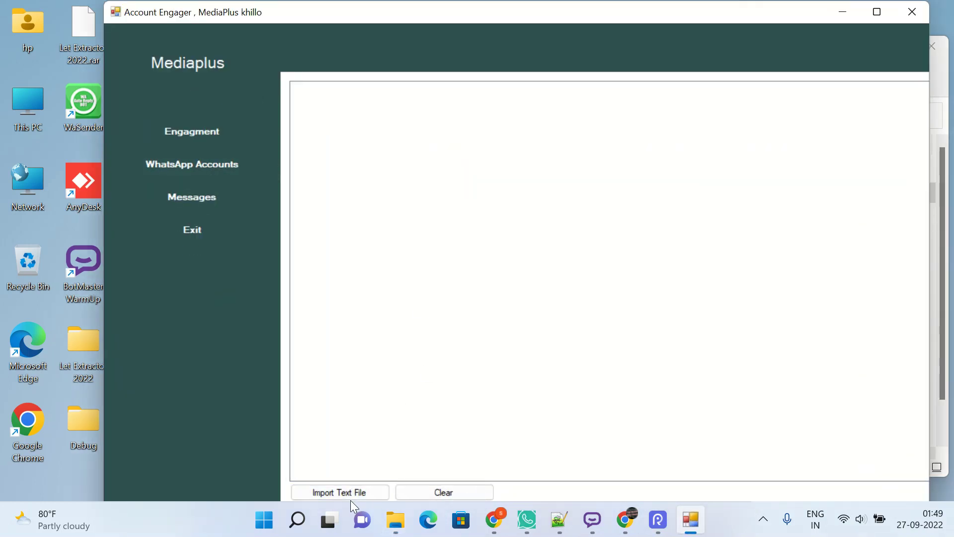
{"action": "left_click", "coordinate": [340, 492]}
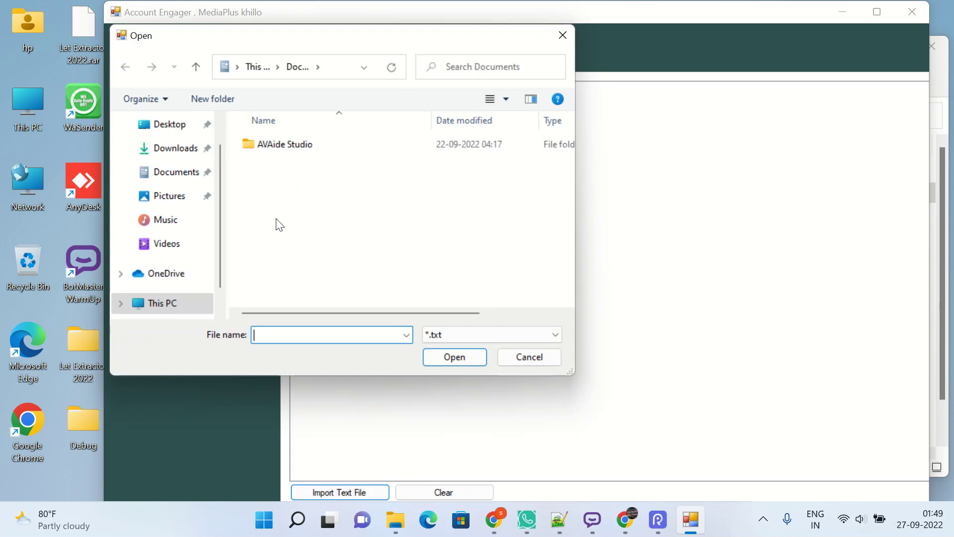
{"action": "left_click", "coordinate": [172, 124]}
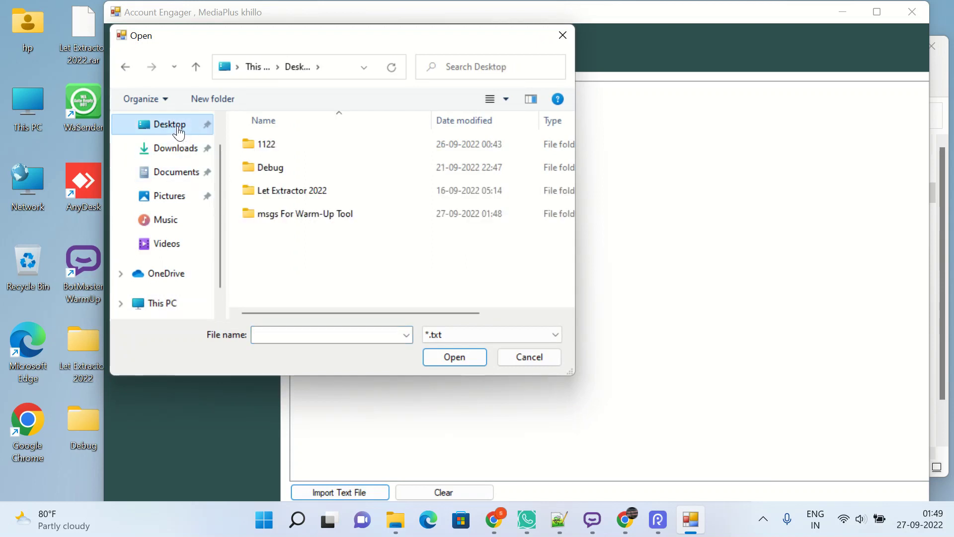
{"action": "double_click", "coordinate": [304, 213]}
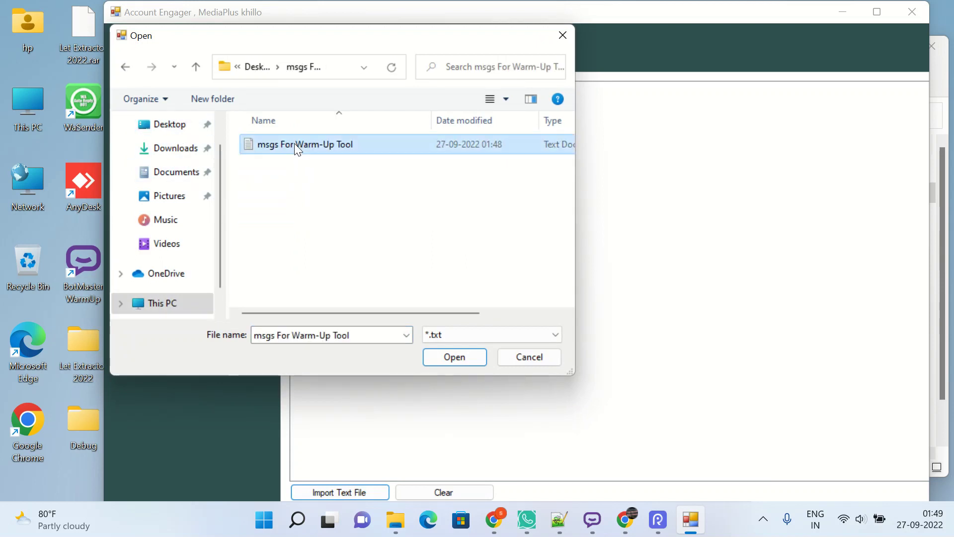
{"action": "left_click", "coordinate": [455, 357]}
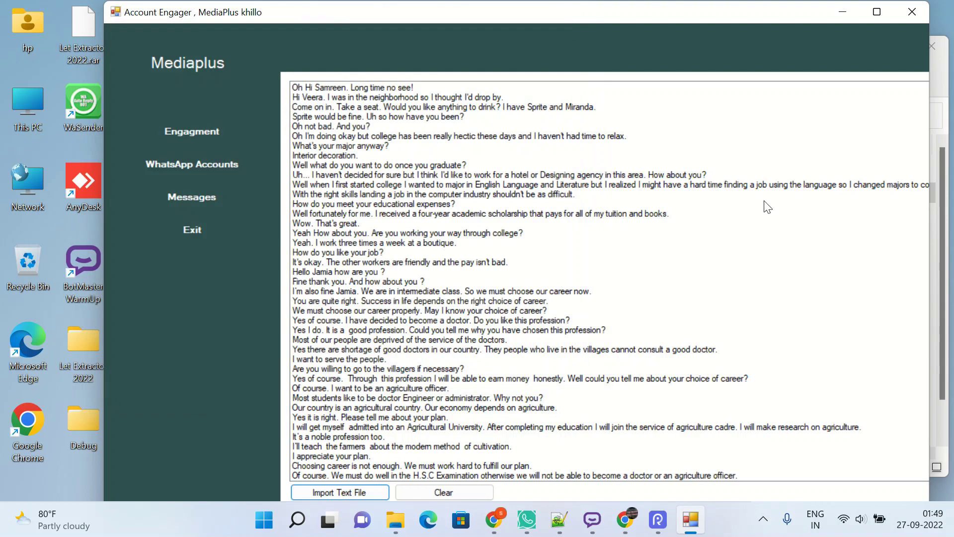
{"action": "mouse_move", "coordinate": [239, 75]}
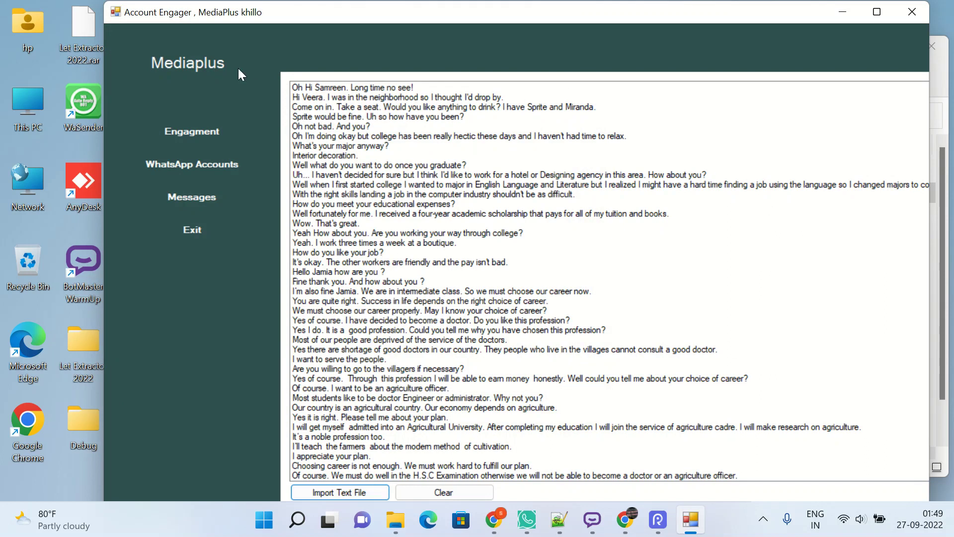
{"action": "left_click", "coordinate": [191, 164]}
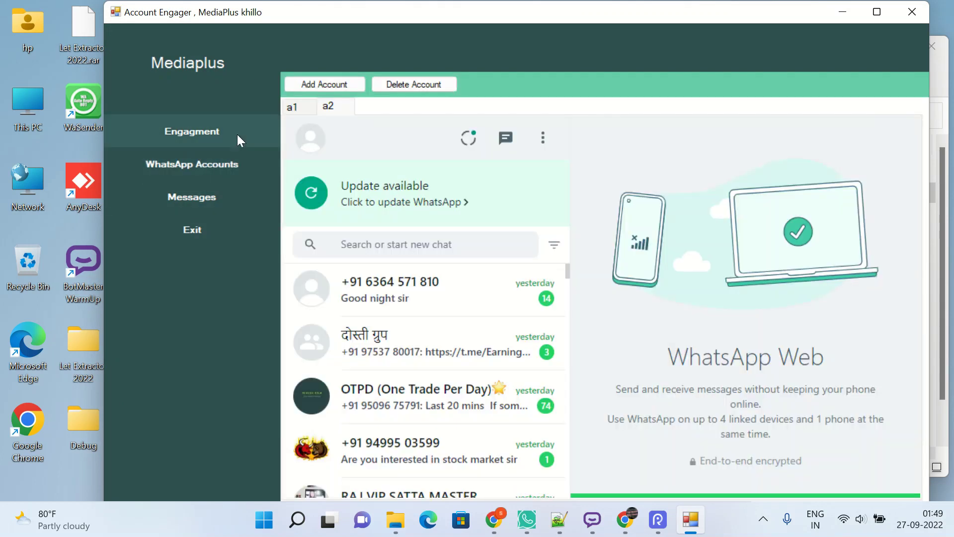
Start the engagement run with the 1–3 second delay so the log records a first message.
{"action": "left_click", "coordinate": [191, 197]}
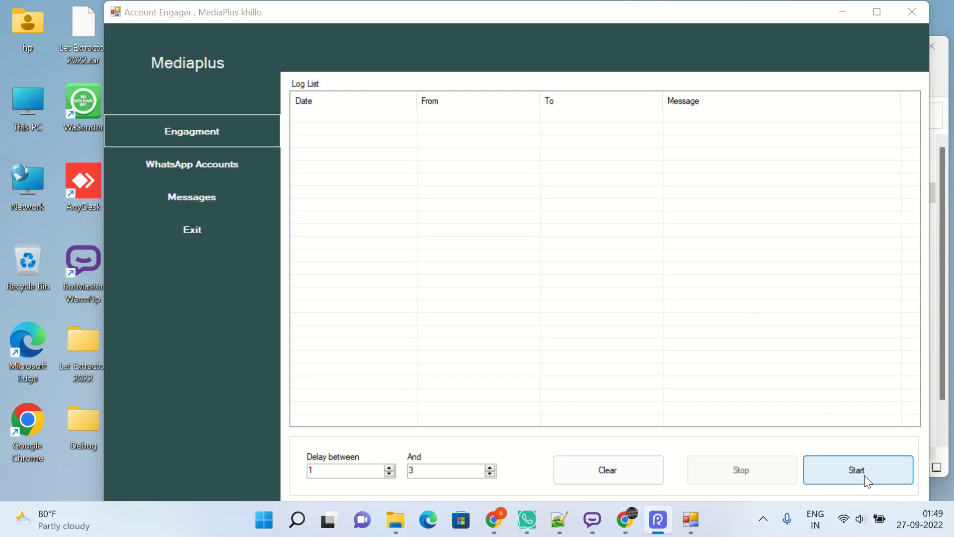
{"action": "left_click", "coordinate": [857, 470]}
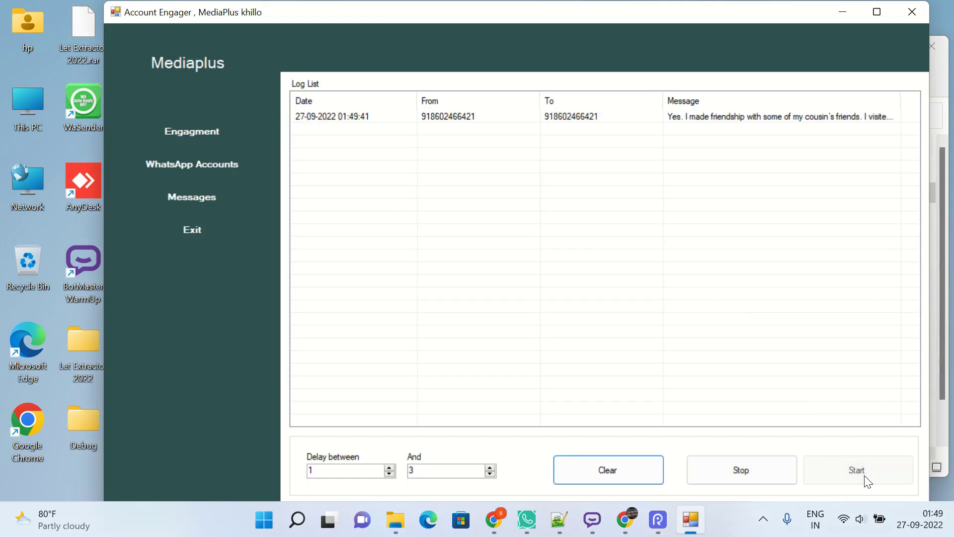
{"action": "mouse_move", "coordinate": [838, 446]}
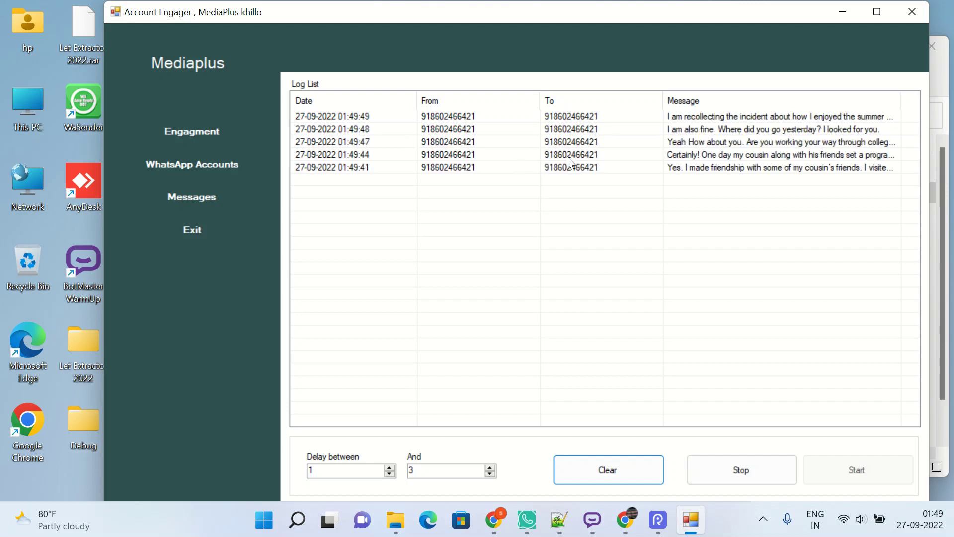
{"action": "mouse_move", "coordinate": [513, 167]}
{"action": "type", "text": "5"}
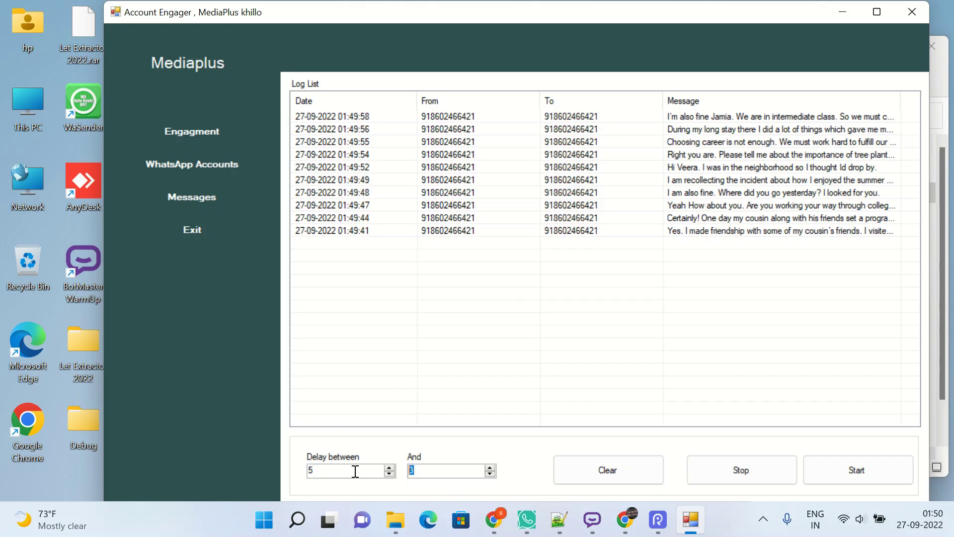
Rerun the engagement with a 5–15 second delay and verify the messages in a2's WhatsApp chat.
{"action": "type", "text": "15"}
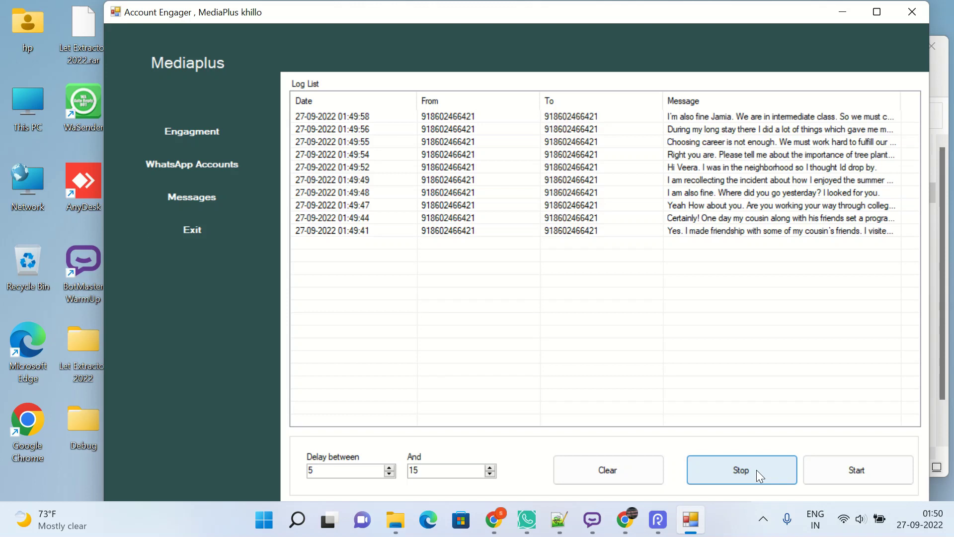
{"action": "mouse_move", "coordinate": [378, 239]}
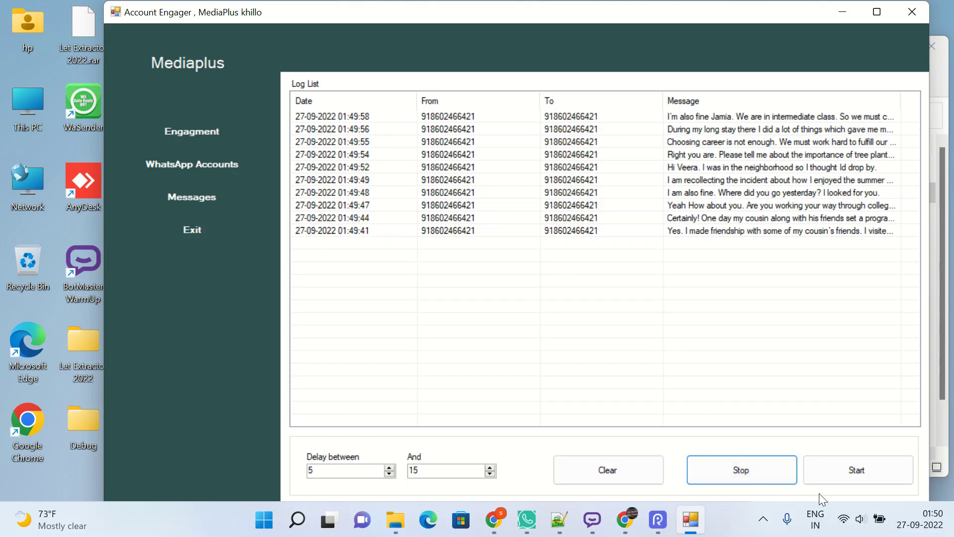
{"action": "left_click", "coordinate": [856, 470]}
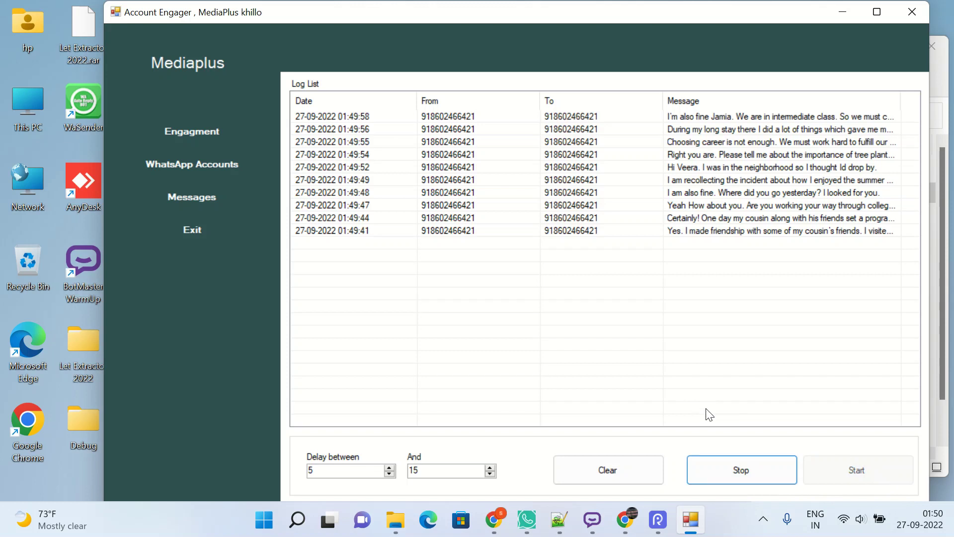
{"action": "mouse_move", "coordinate": [277, 215]}
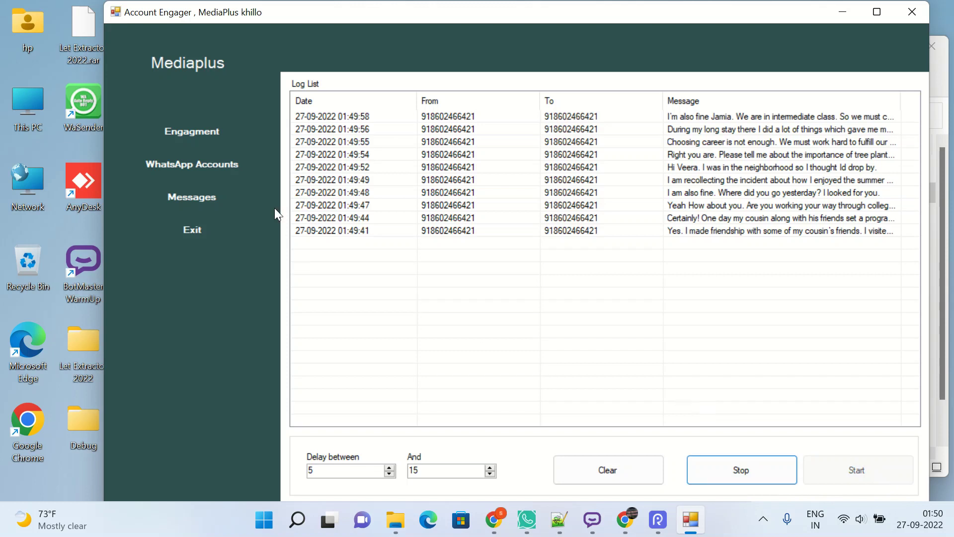
{"action": "left_click", "coordinate": [191, 164]}
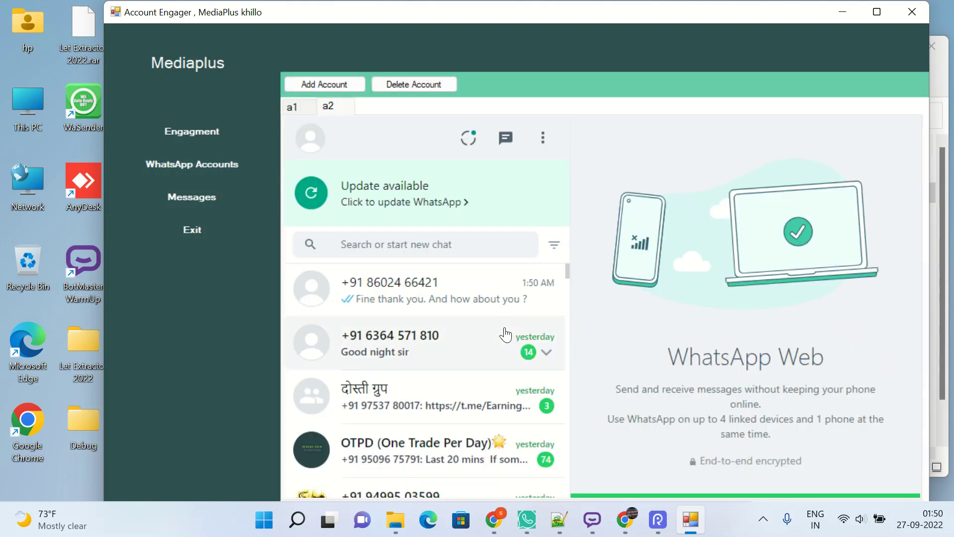
{"action": "left_click", "coordinate": [389, 290]}
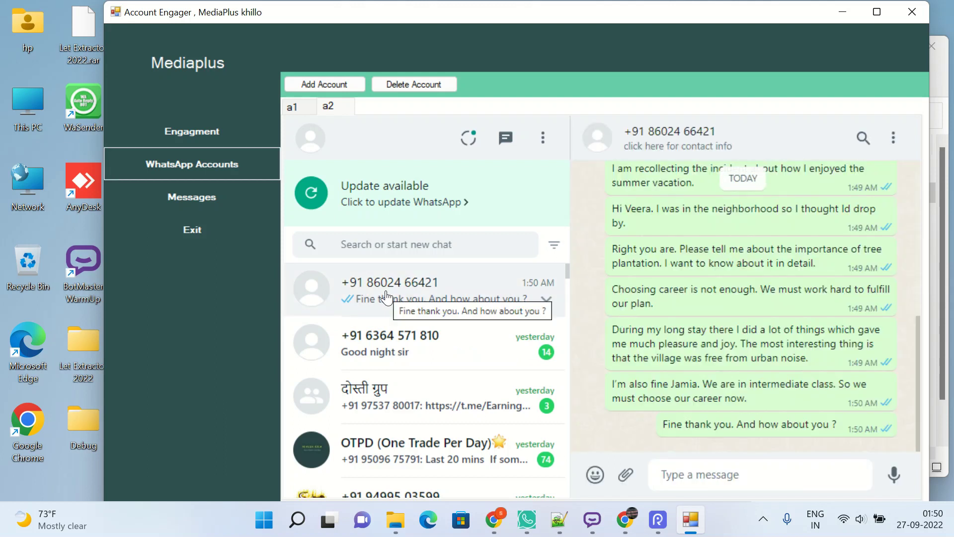
{"action": "left_click", "coordinate": [192, 131]}
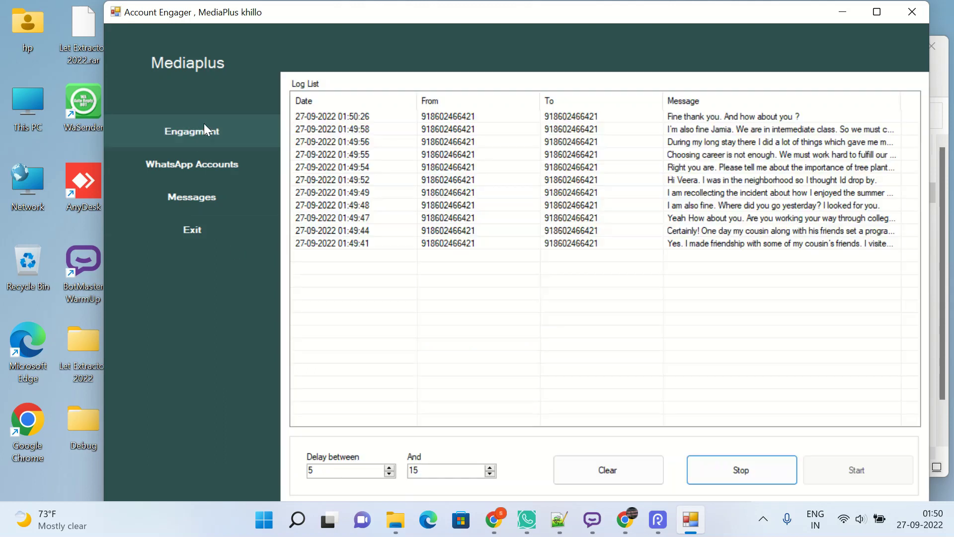
{"action": "mouse_move", "coordinate": [533, 195]}
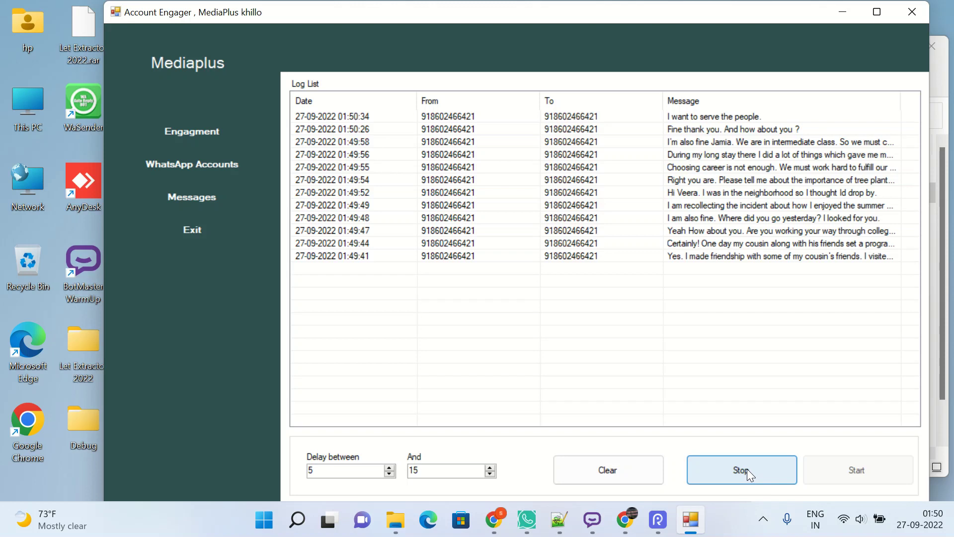
Delete the a2 WhatsApp account, leaving only a1, and bring up the Add Account prompt.
{"action": "left_click", "coordinate": [192, 164]}
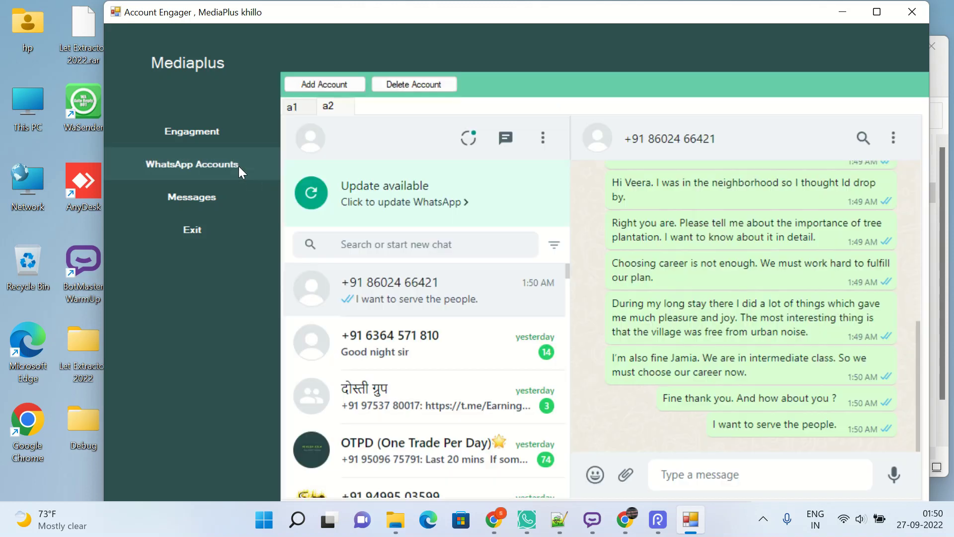
{"action": "left_click", "coordinate": [292, 108]}
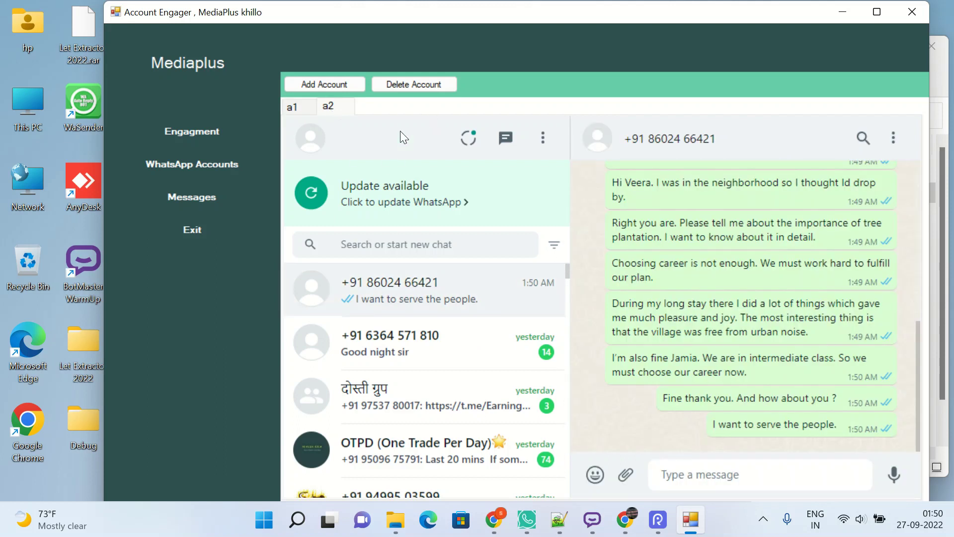
{"action": "left_click", "coordinate": [413, 84]}
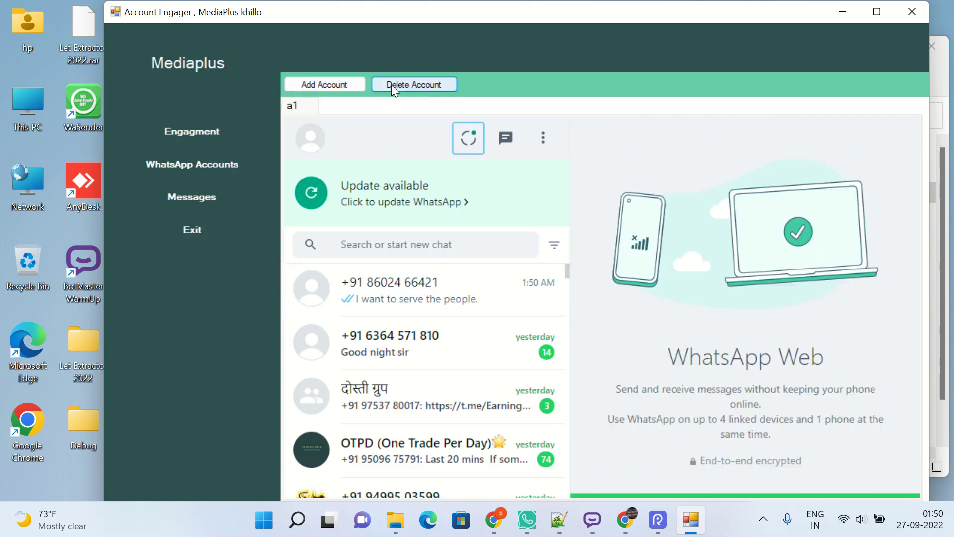
{"action": "left_click", "coordinate": [324, 84]}
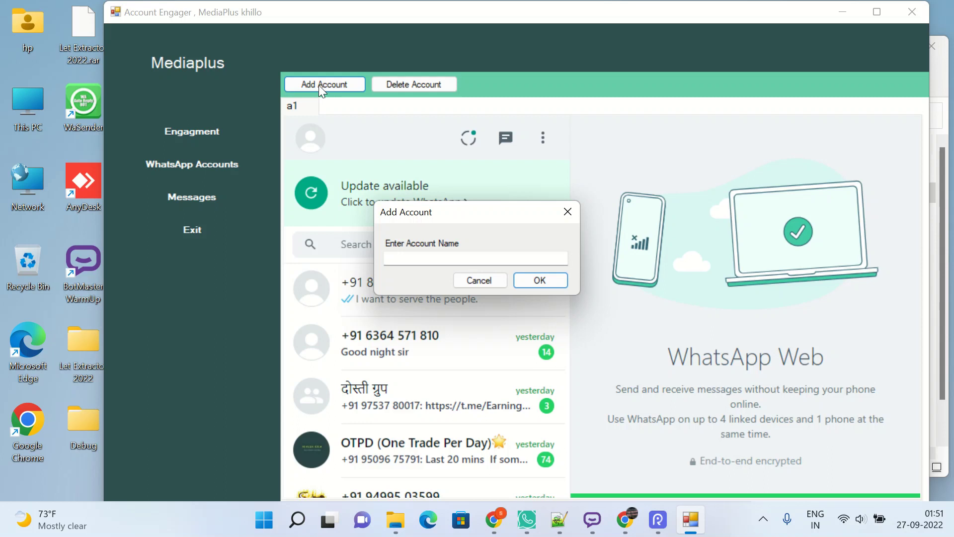
Create the a2 account again and let its WhatsApp Web chat list load.
{"action": "left_click", "coordinate": [475, 257]}
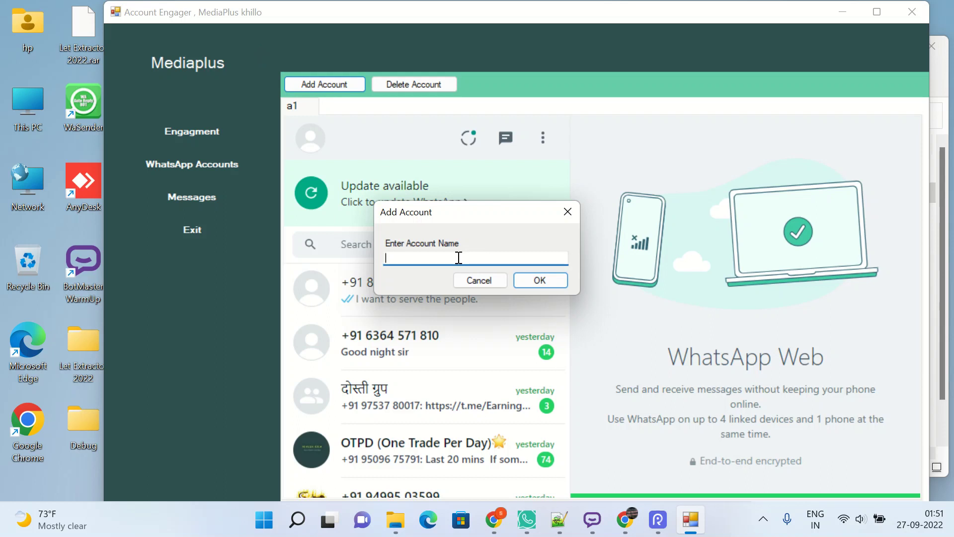
{"action": "type", "text": "a2"}
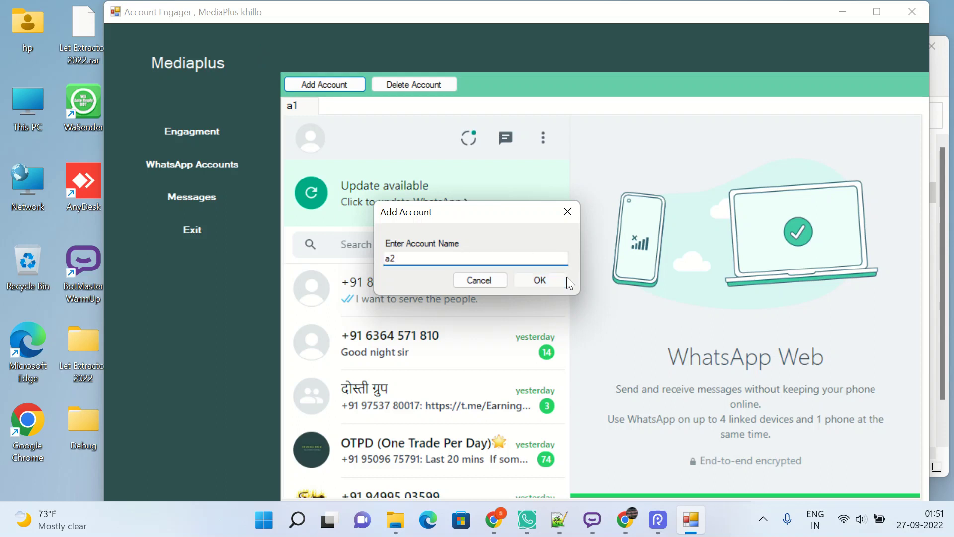
{"action": "left_click", "coordinate": [538, 281]}
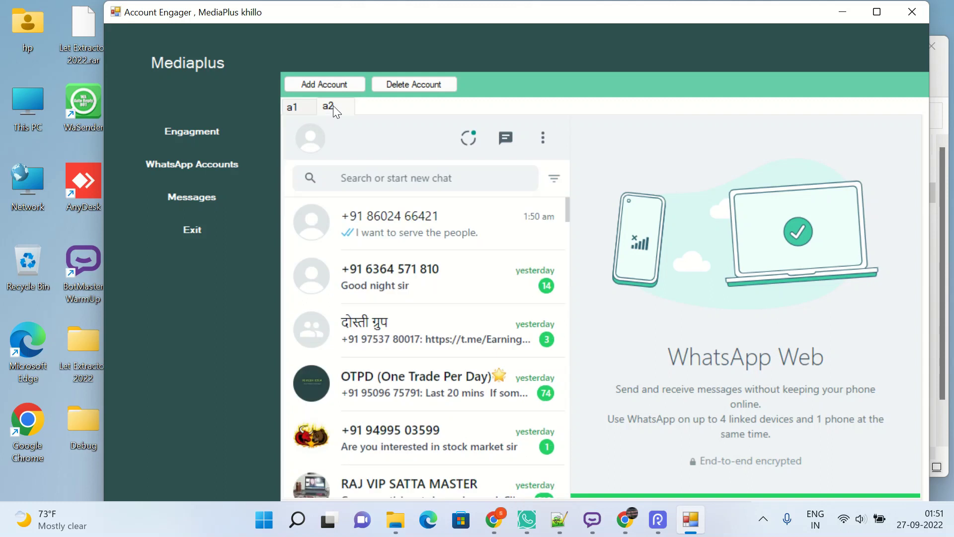
Log a2 out of the duplicate WhatsApp account and relink it to a different phone number.
{"action": "left_click", "coordinate": [542, 137]}
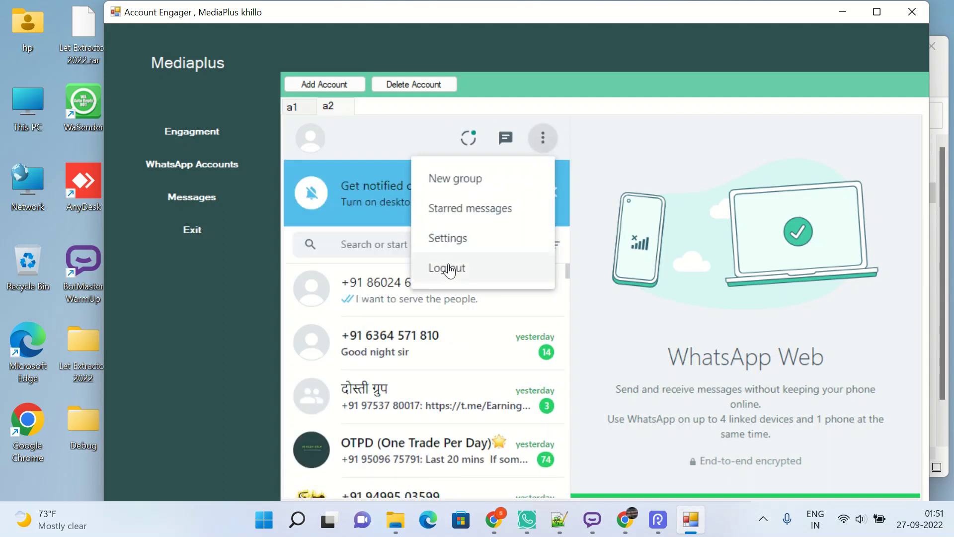
{"action": "left_click", "coordinate": [446, 267]}
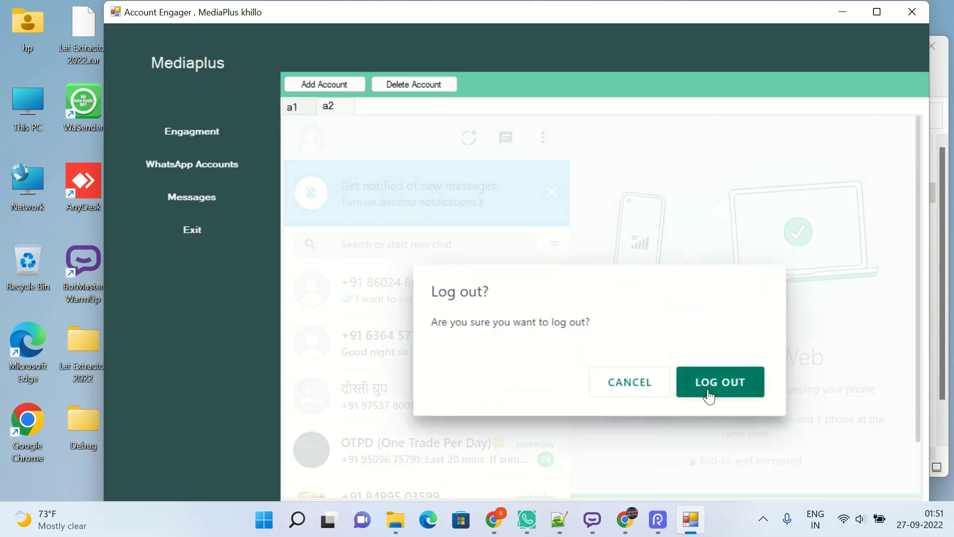
{"action": "left_click", "coordinate": [719, 381]}
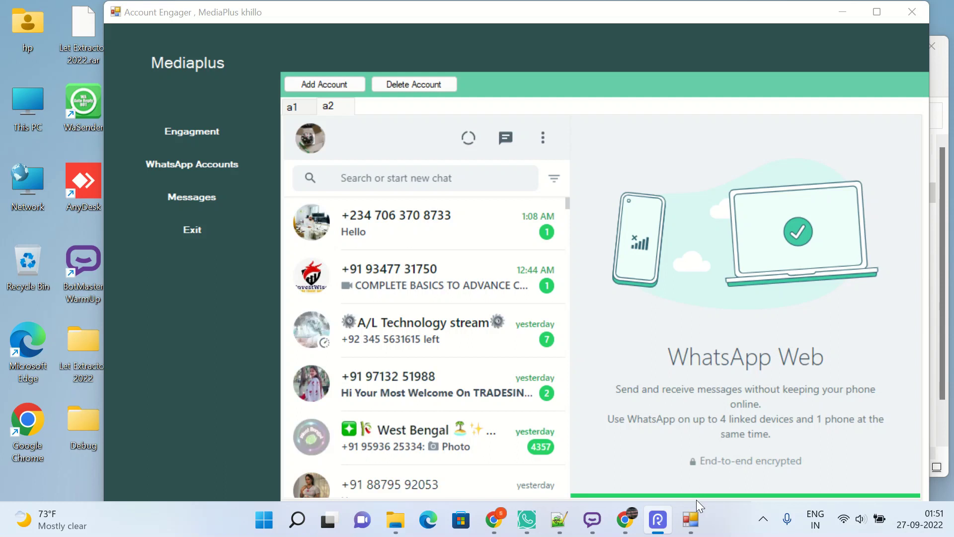
{"action": "left_click", "coordinate": [327, 106]}
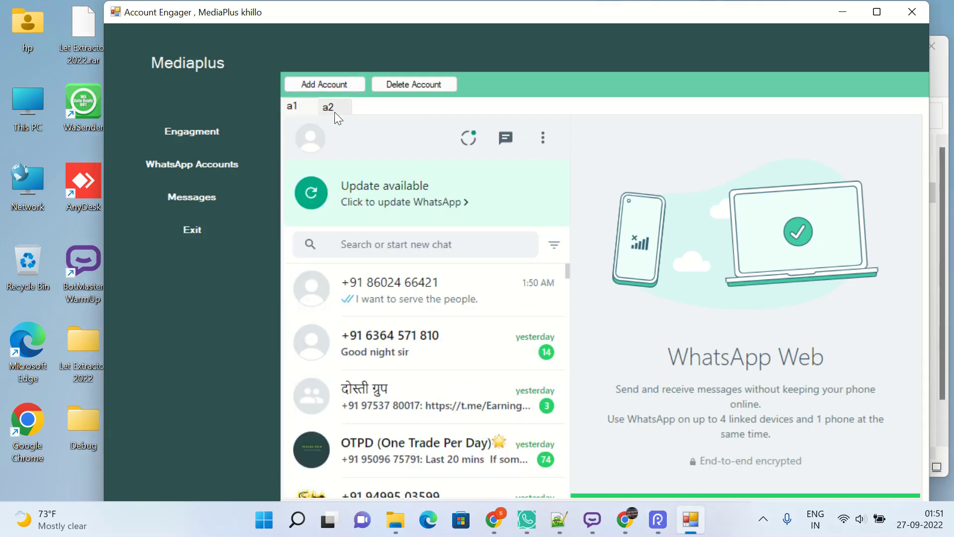
{"action": "mouse_move", "coordinate": [191, 197]}
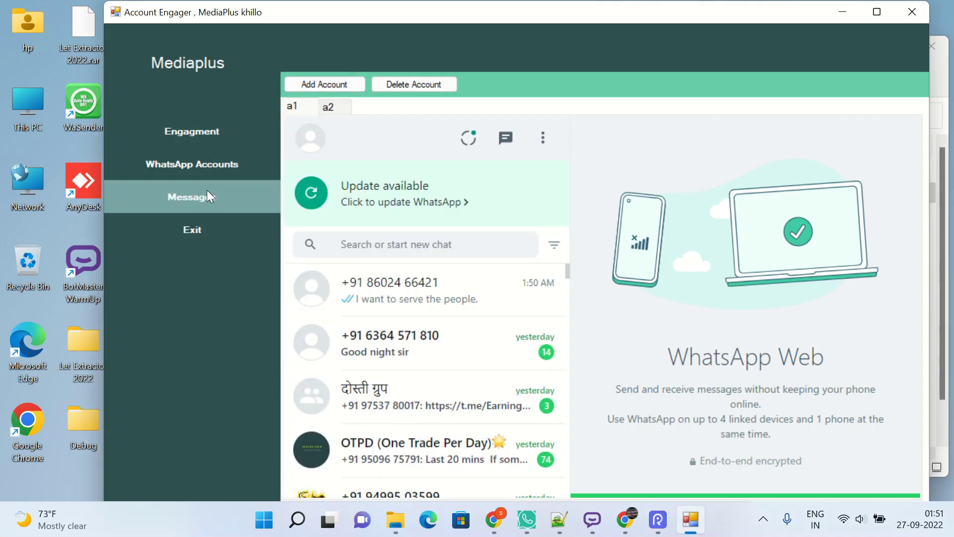
Start the engagement run, then restart it with a 1–3 second delay between messages.
{"action": "left_click", "coordinate": [191, 197]}
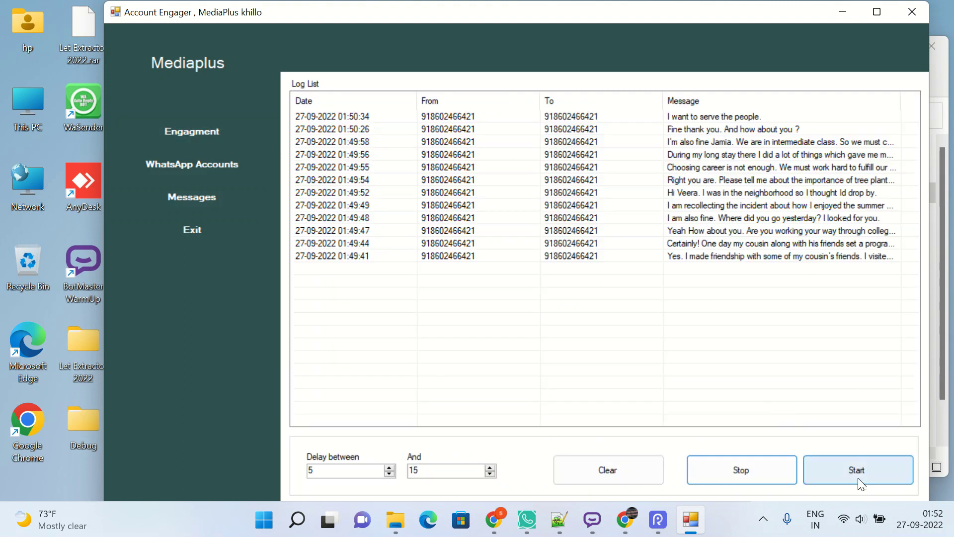
{"action": "left_click", "coordinate": [856, 469]}
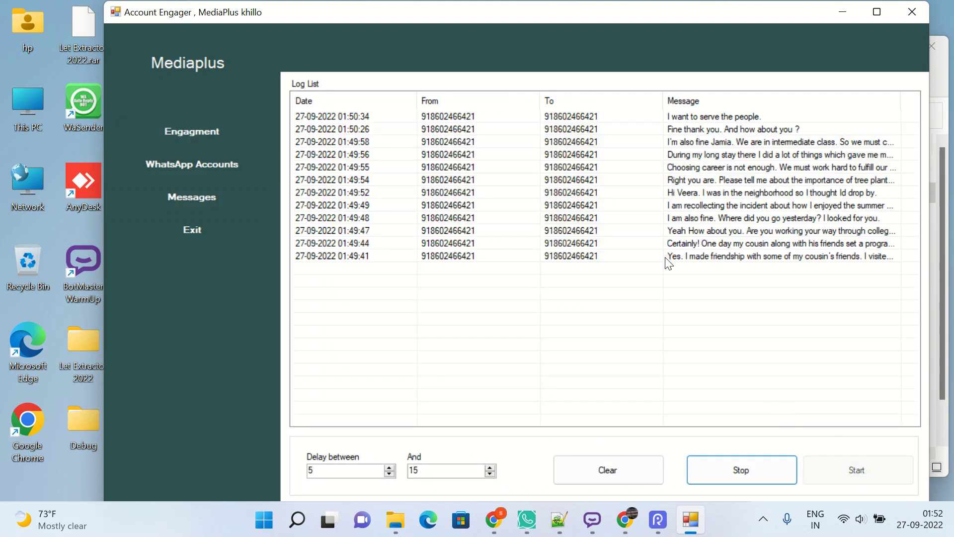
{"action": "mouse_move", "coordinate": [464, 297]}
{"action": "type", "text": "3"}
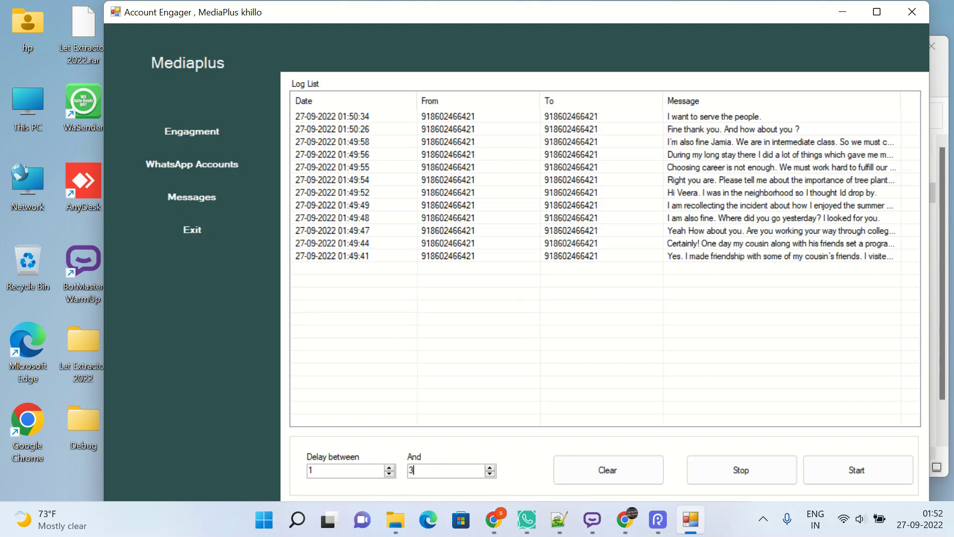
{"action": "left_click", "coordinate": [857, 469]}
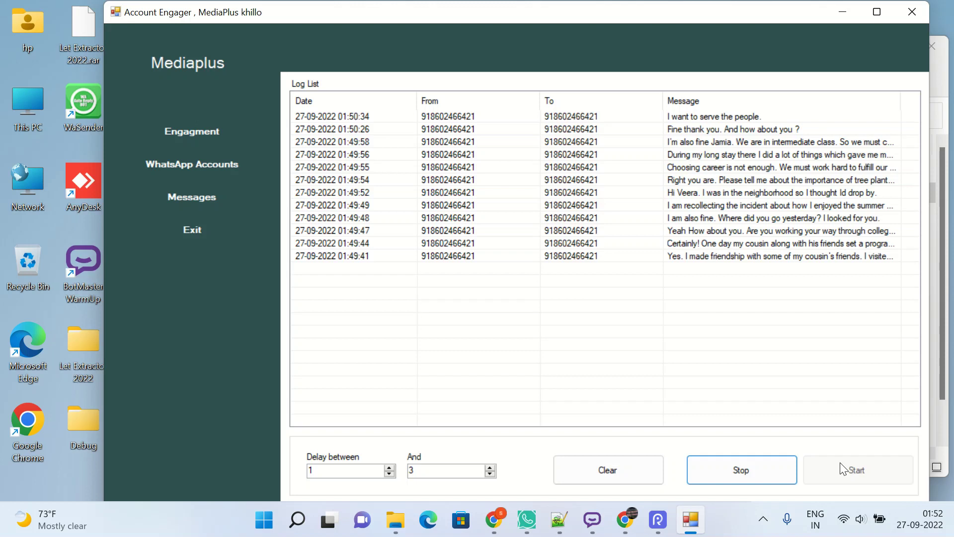
{"action": "mouse_move", "coordinate": [293, 170]}
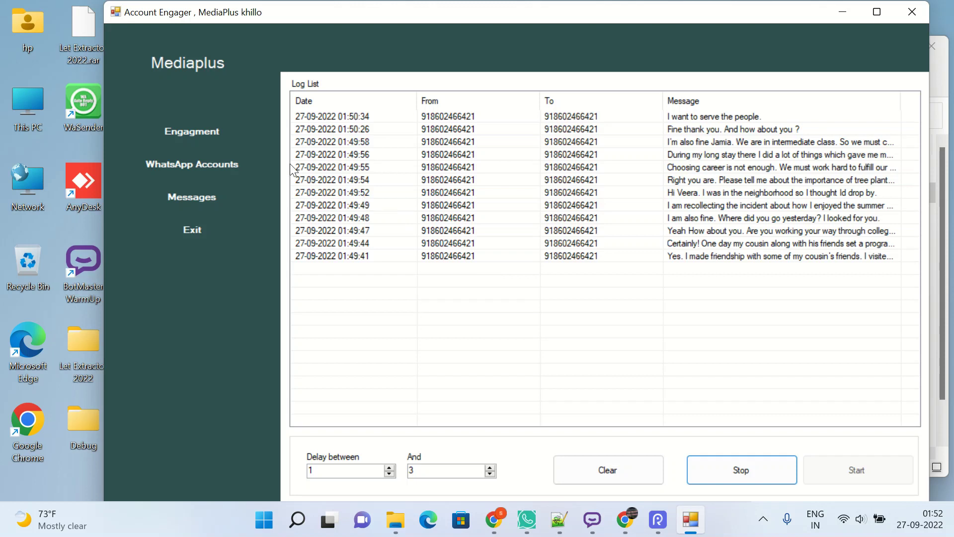
View the linked WhatsApp accounts and switch to a2 to confirm it is a different number.
{"action": "left_click", "coordinate": [191, 164]}
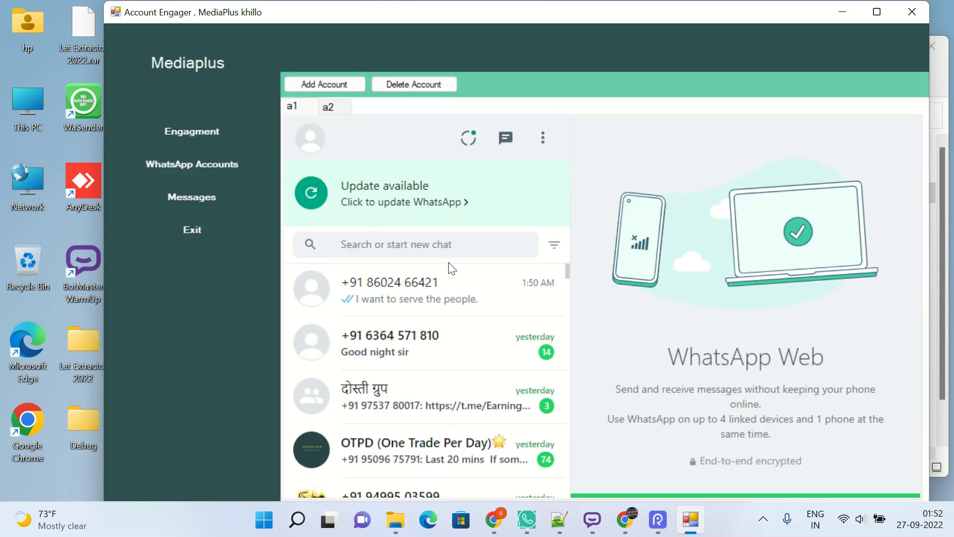
{"action": "mouse_move", "coordinate": [390, 157]}
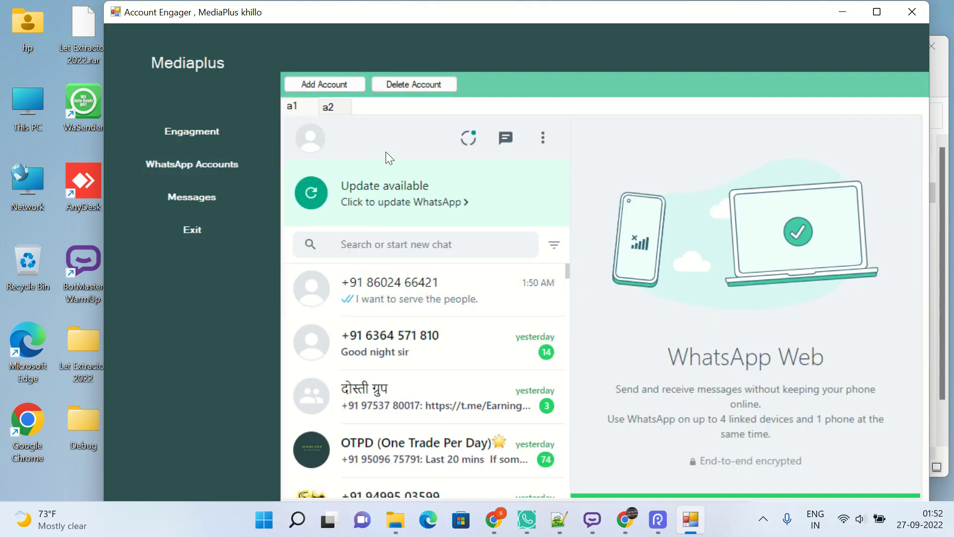
{"action": "left_click", "coordinate": [327, 107]}
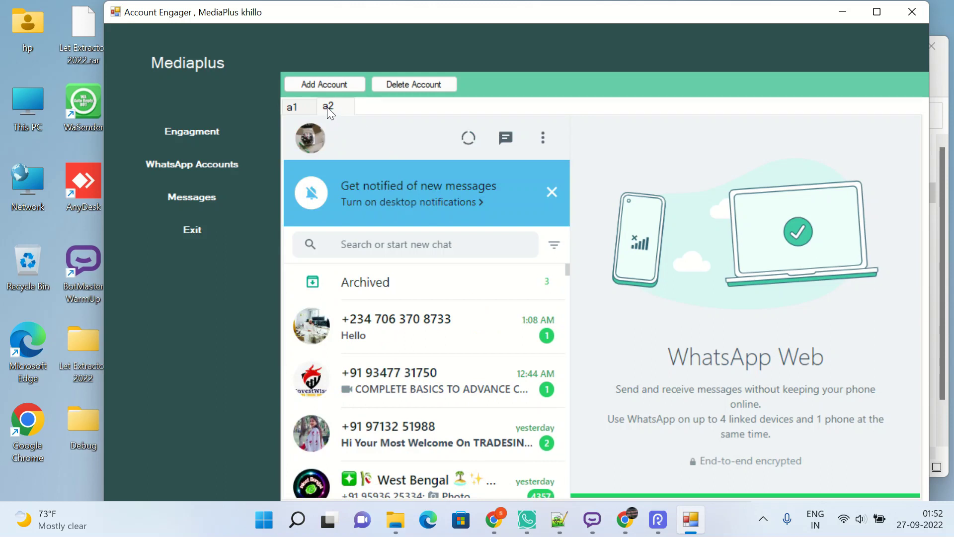
{"action": "mouse_move", "coordinate": [210, 152]}
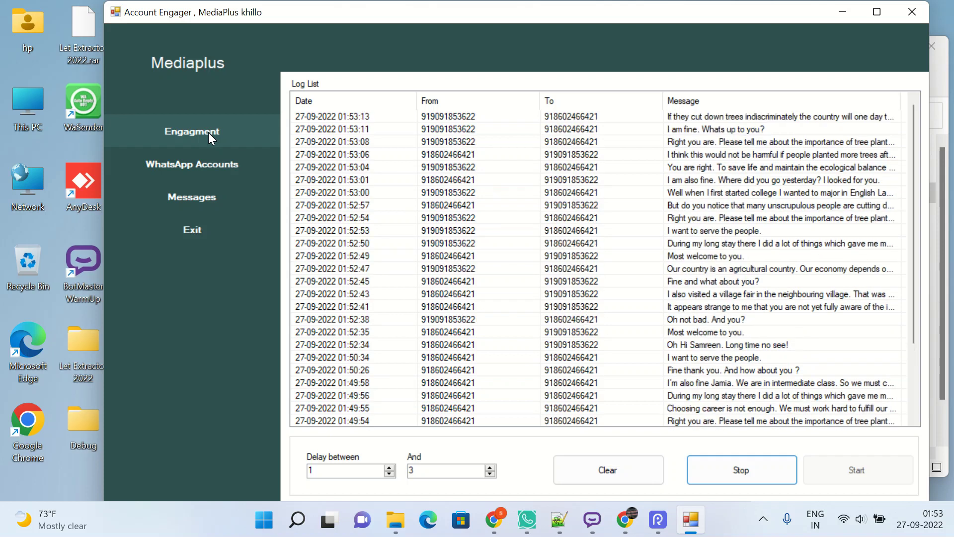
{"action": "left_click", "coordinate": [191, 164]}
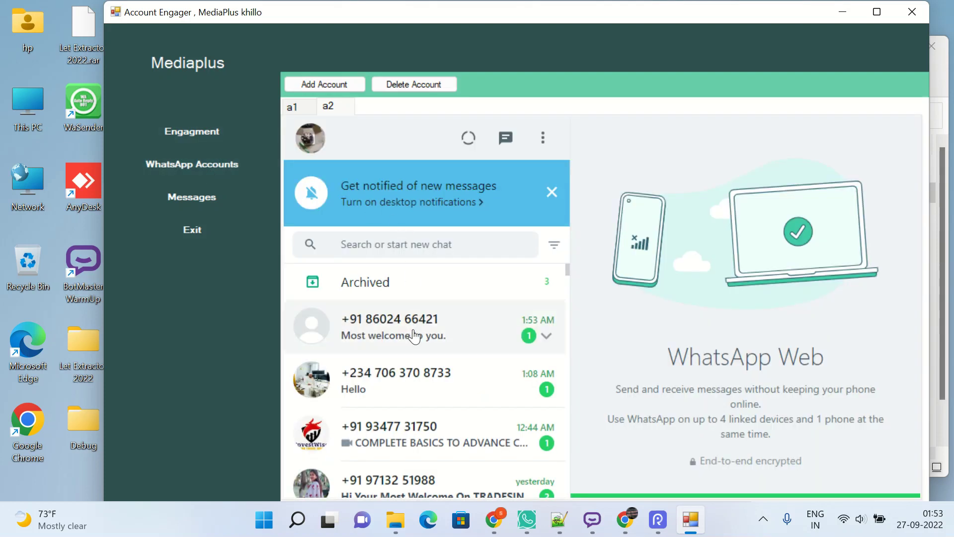
{"action": "left_click", "coordinate": [426, 327]}
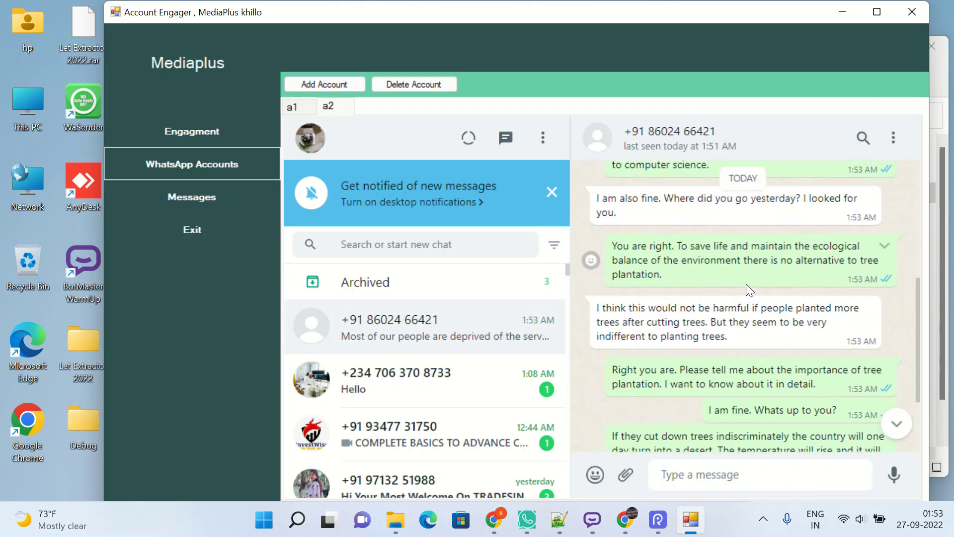
{"action": "scroll", "scroll_direction": "down", "scroll_amount": 3}
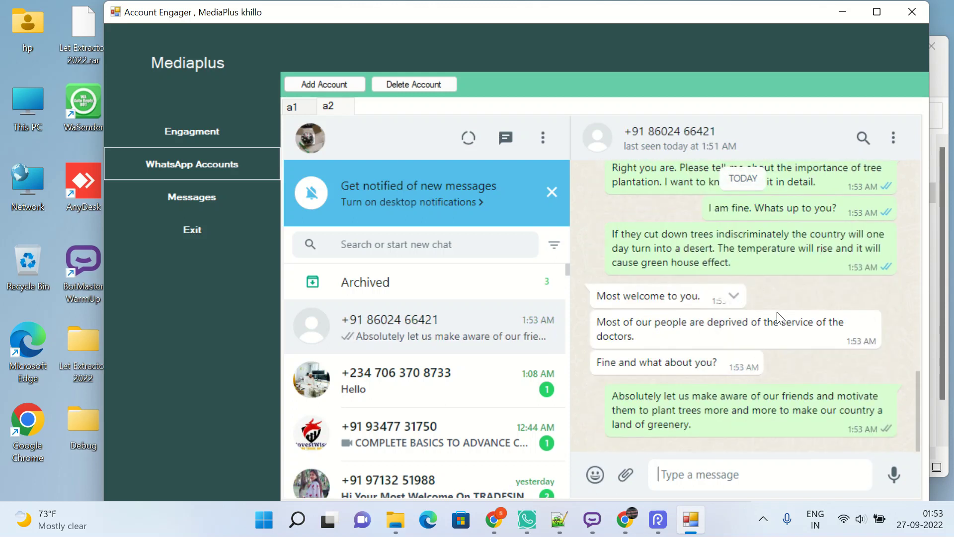
{"action": "scroll", "scroll_direction": "down", "scroll_amount": 3}
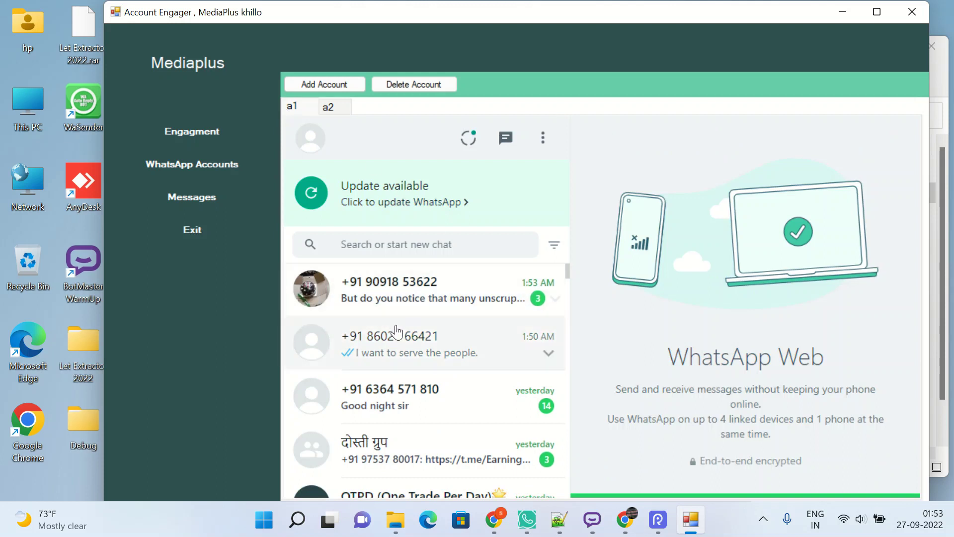
{"action": "left_click", "coordinate": [427, 290]}
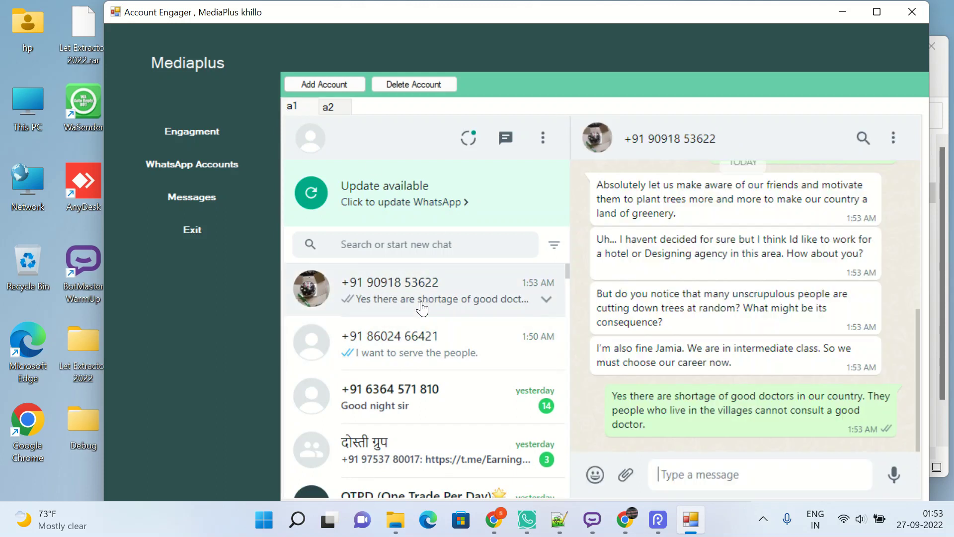
{"action": "scroll", "scroll_direction": "up", "scroll_amount": 3}
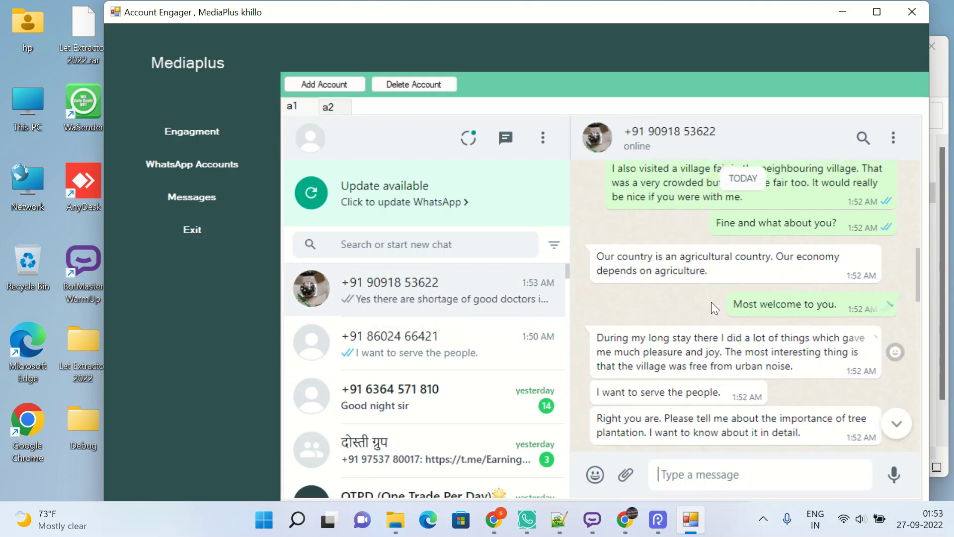
{"action": "scroll", "scroll_direction": "down", "scroll_amount": 3}
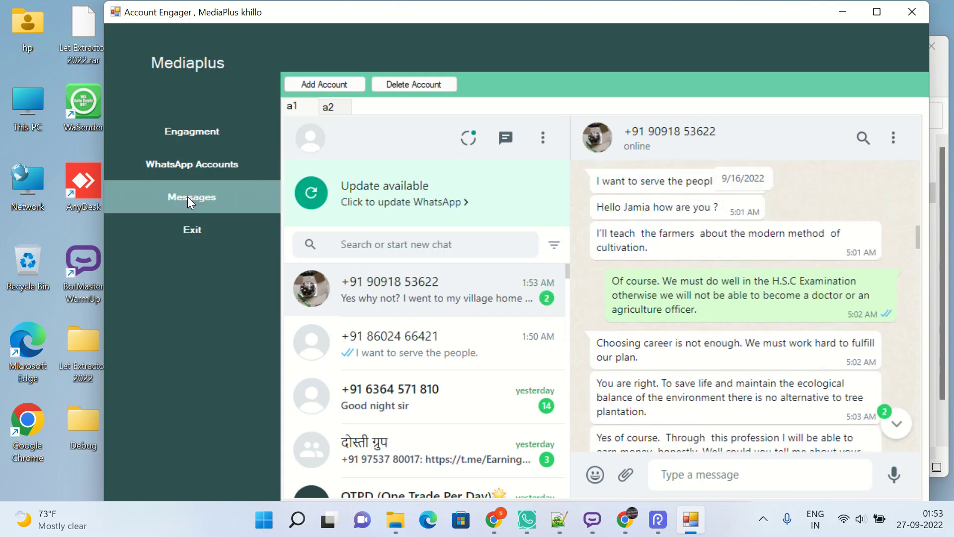
{"action": "left_click", "coordinate": [192, 131]}
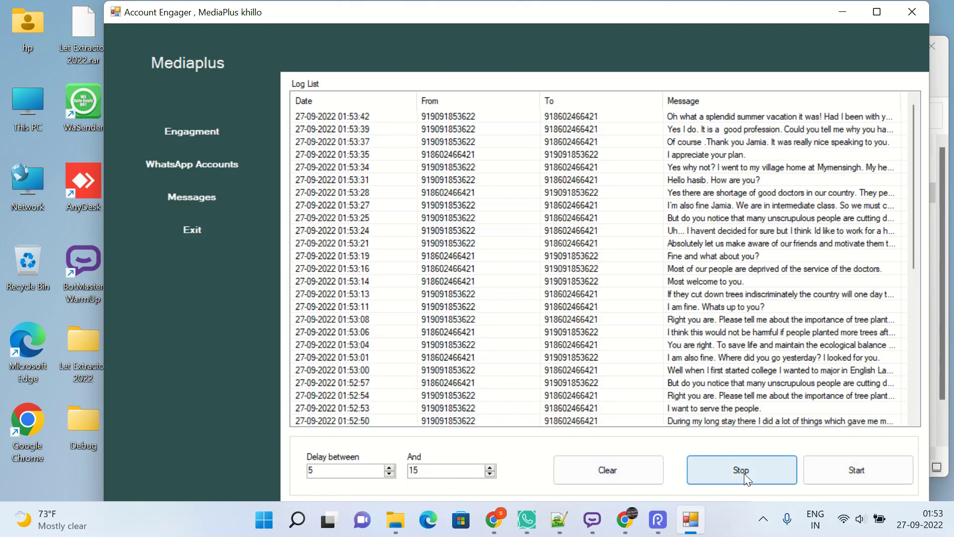
{"action": "mouse_move", "coordinate": [857, 471]}
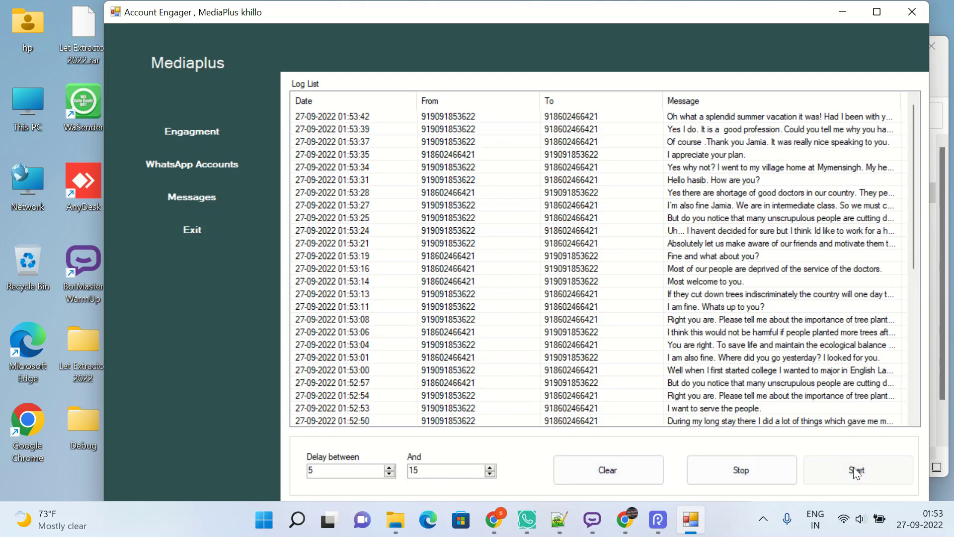
Restart the engagement run with a 5–15 second delay between messages.
{"action": "left_click", "coordinate": [856, 469]}
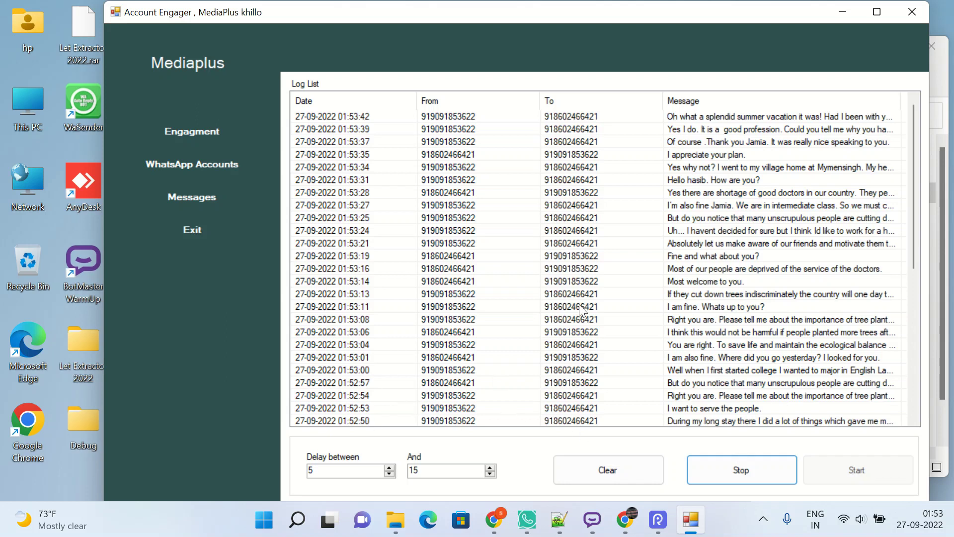
{"action": "mouse_move", "coordinate": [539, 315]}
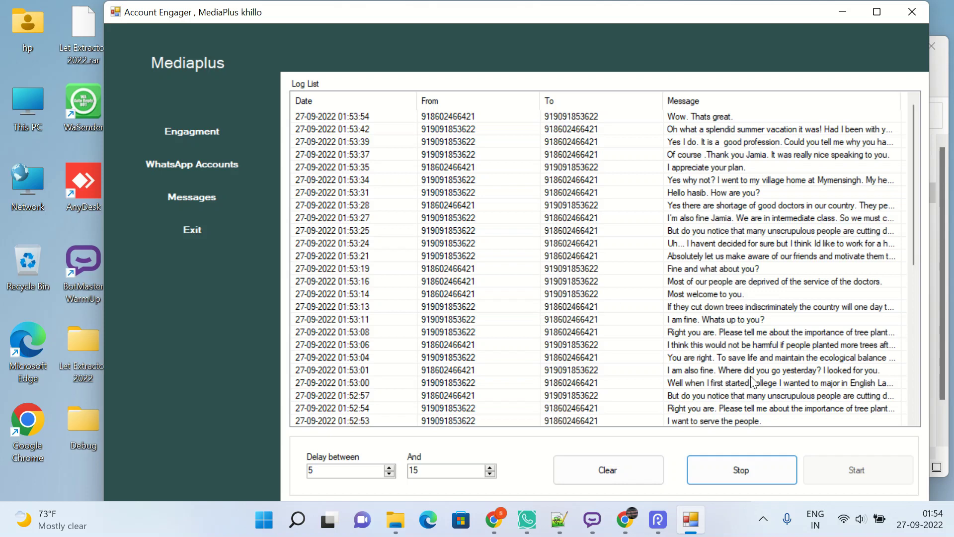
{"action": "mouse_move", "coordinate": [511, 505]}
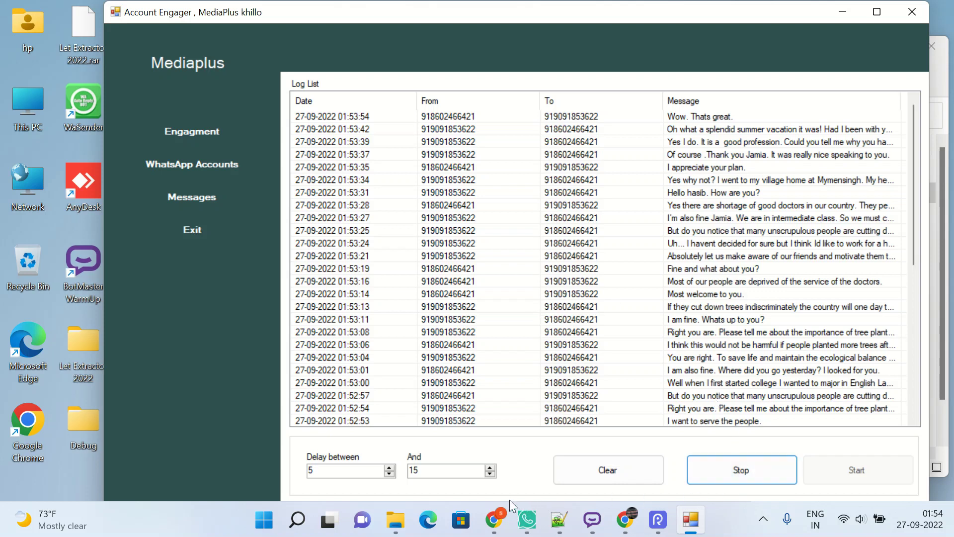